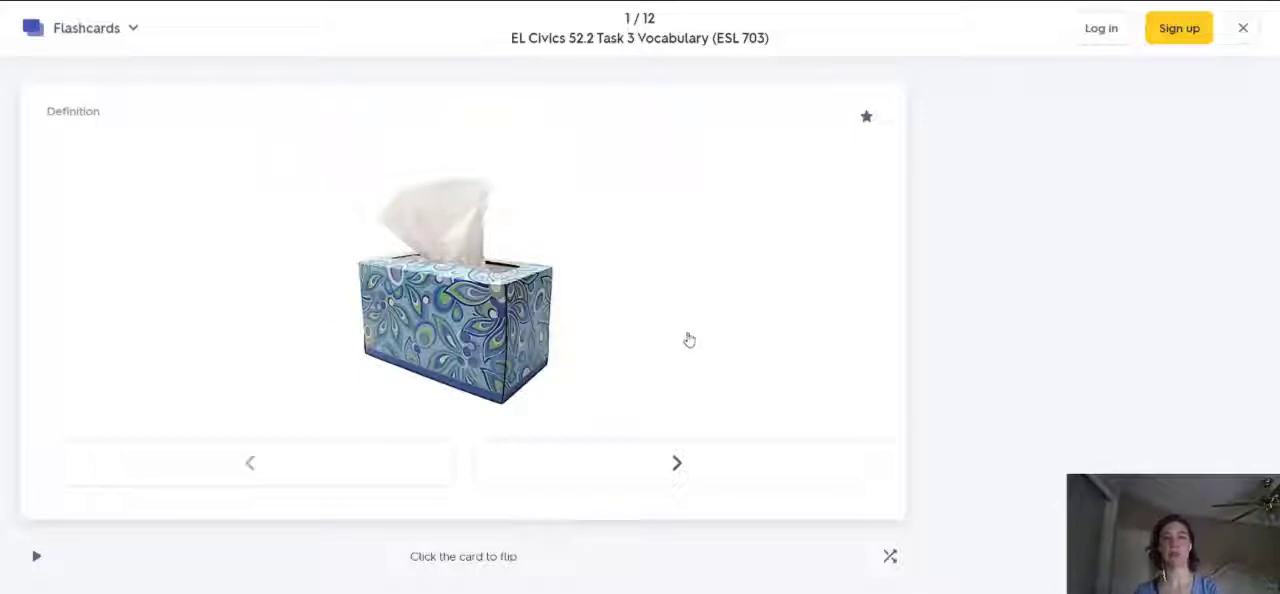
# Flip the first two flashcards of the example set to reveal 'tissue' and 'staples'.
pyautogui.click(464, 290)
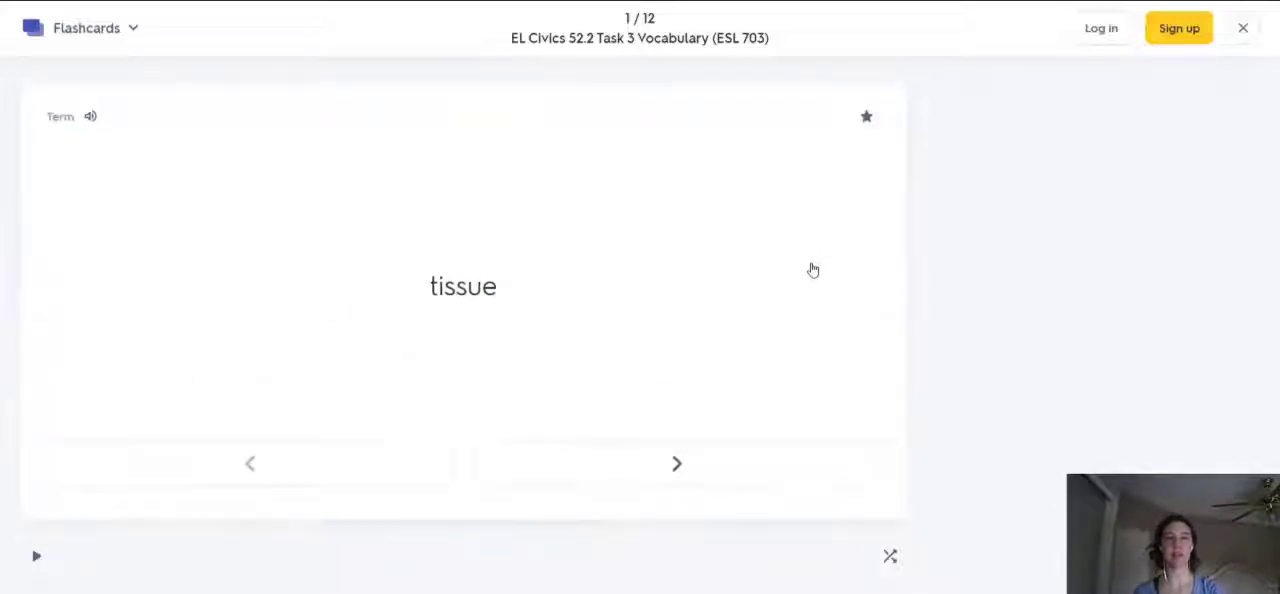
pyautogui.click(676, 462)
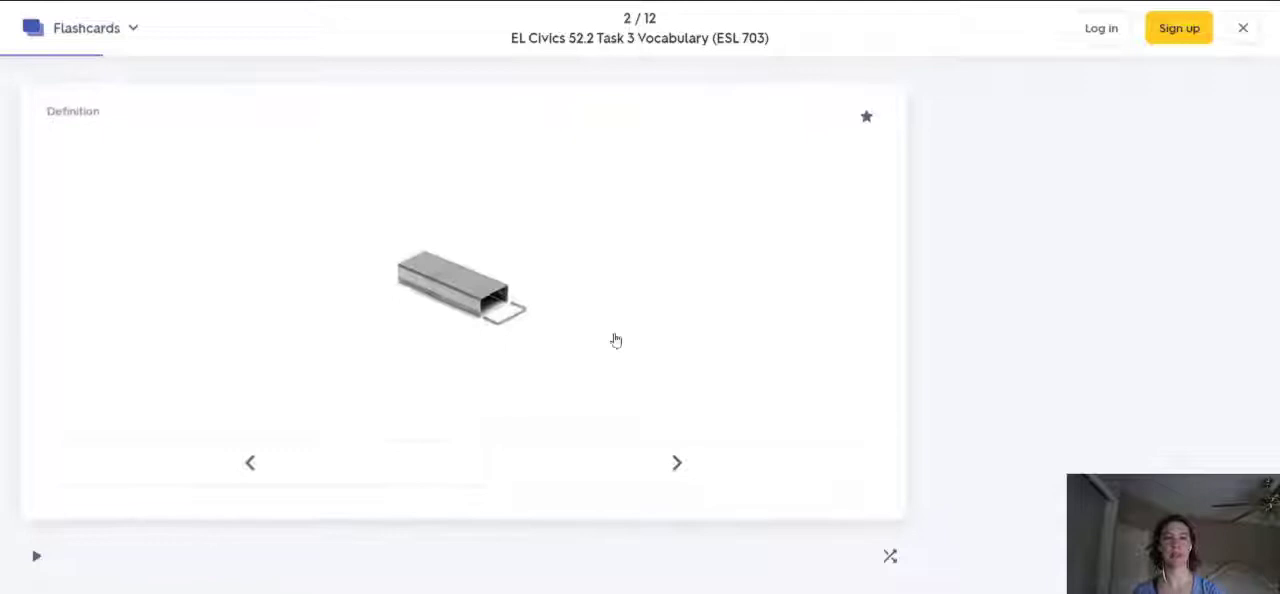
pyautogui.moveTo(822, 280)
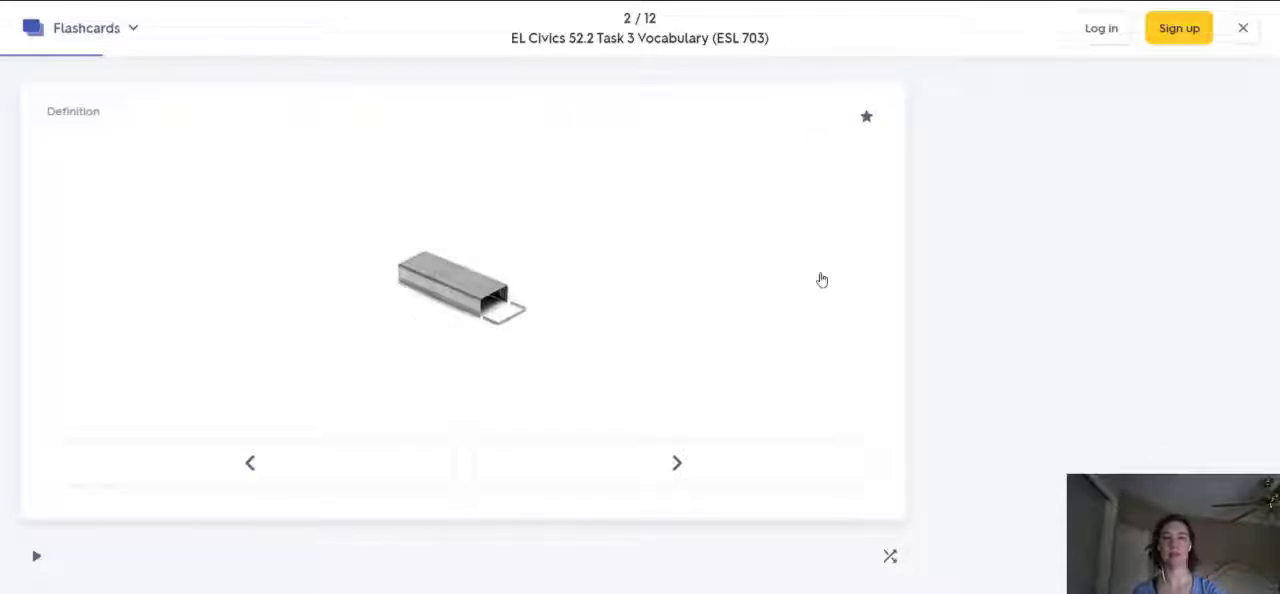
pyautogui.click(464, 288)
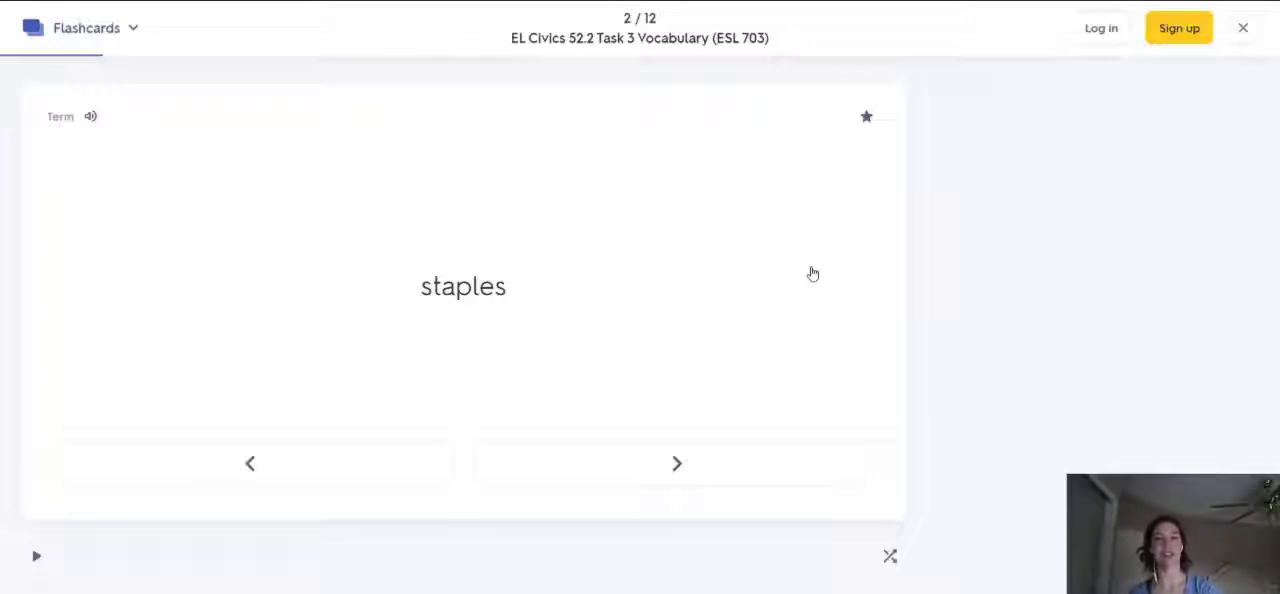
pyautogui.moveTo(740, 244)
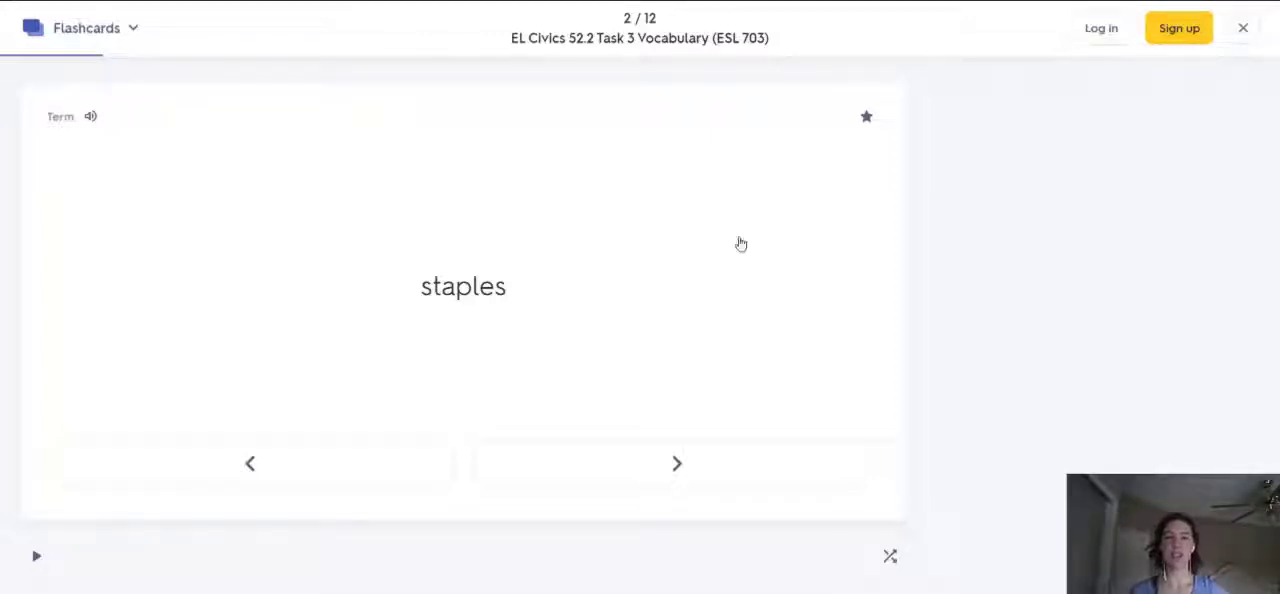
pyautogui.moveTo(416, 214)
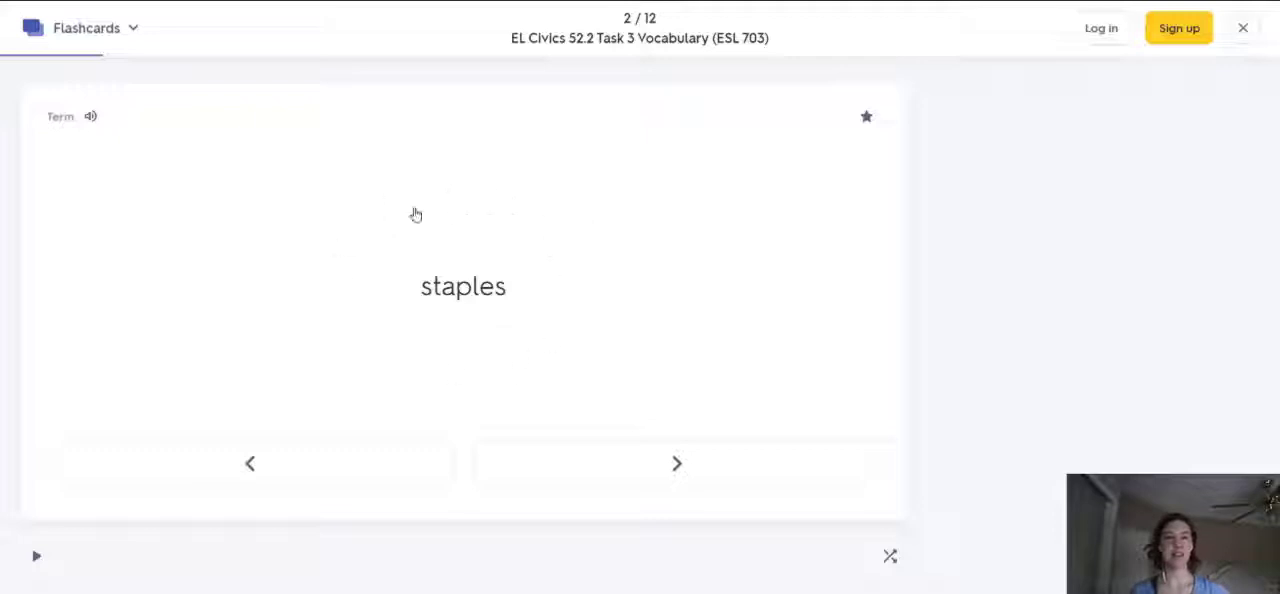
pyautogui.moveTo(804, 236)
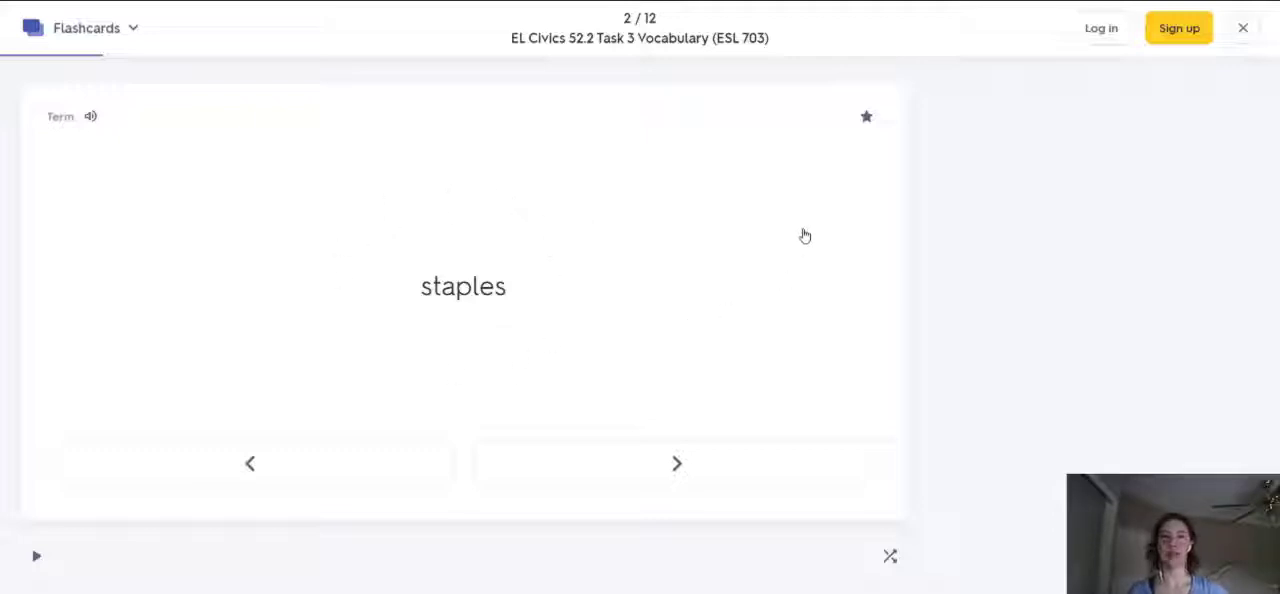
pyautogui.moveTo(820, 220)
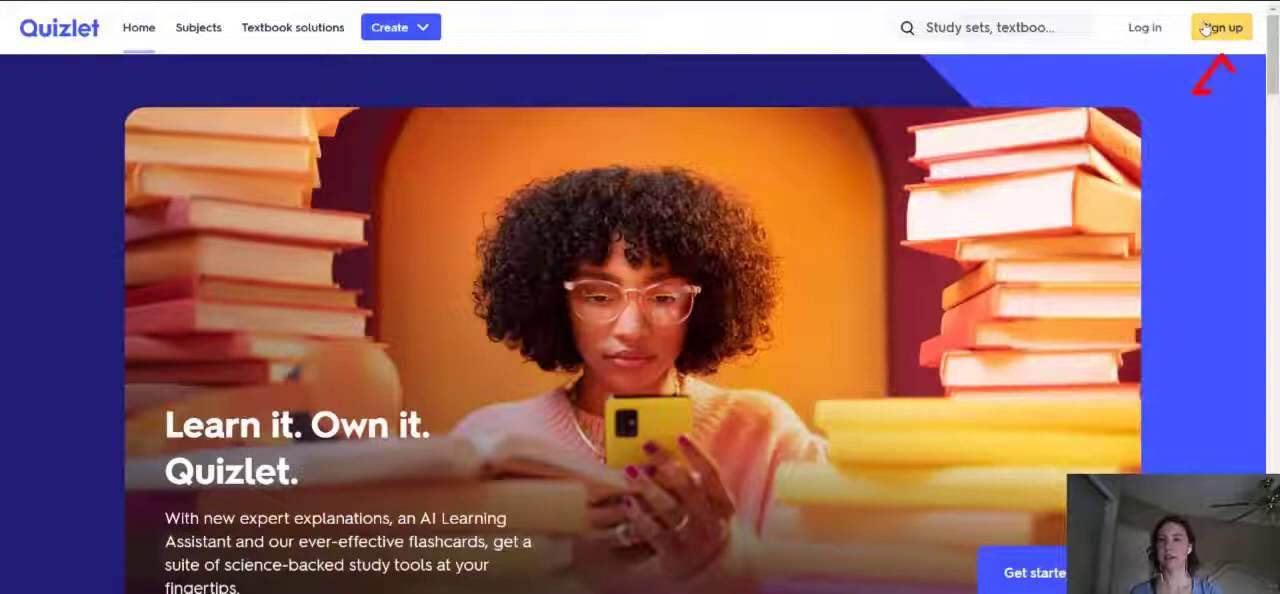
# Log in to the Quizlet account so the home dashboard with existing study sets appears.
pyautogui.click(1220, 28)
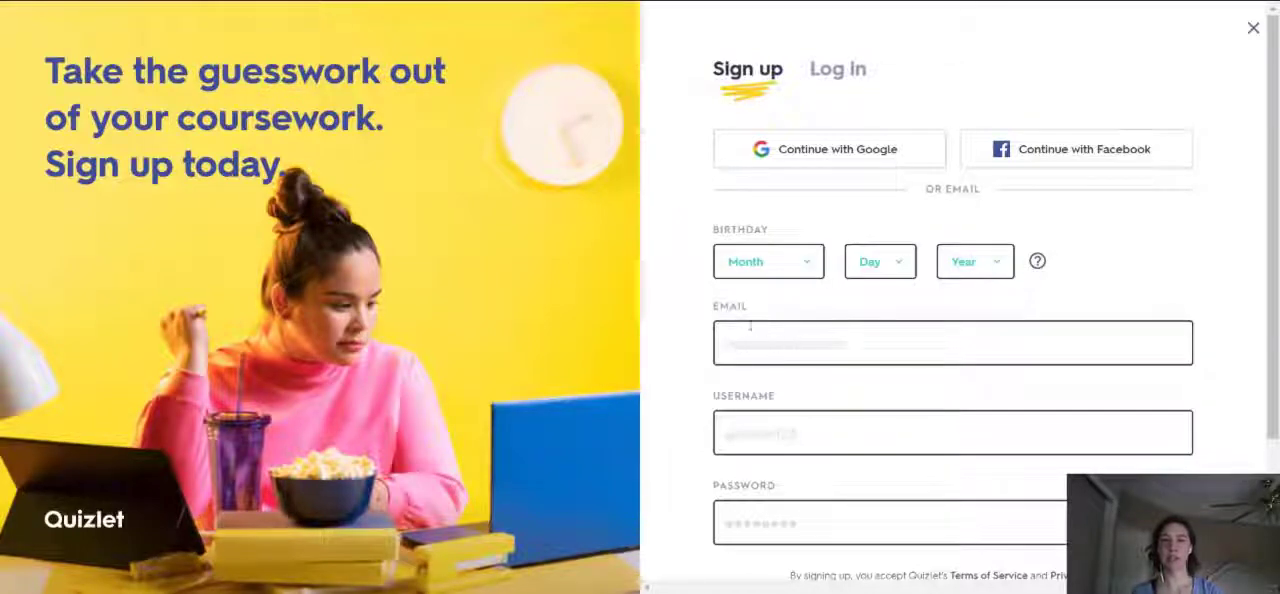
pyautogui.scroll(-3)
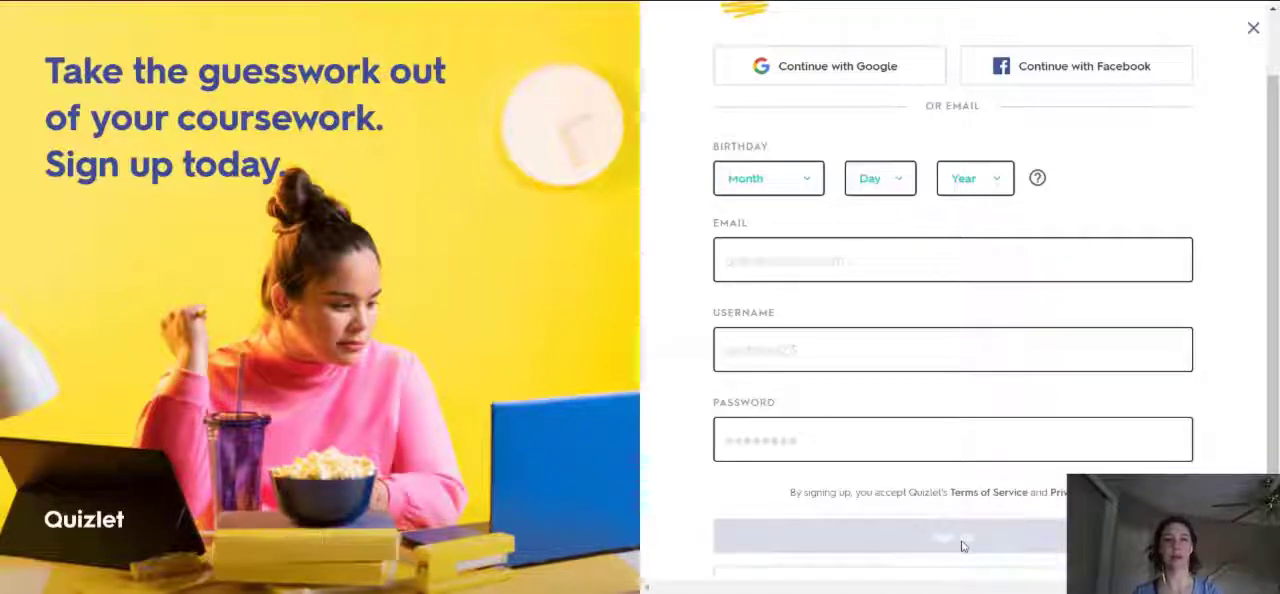
pyautogui.moveTo(730, 230)
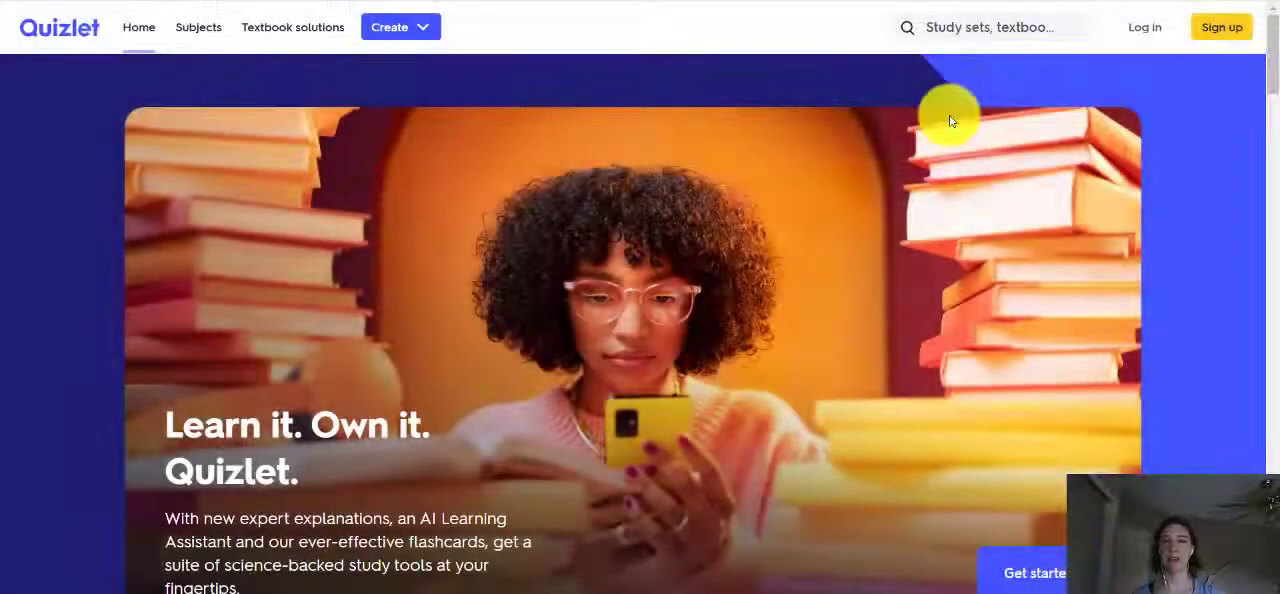
pyautogui.click(1144, 28)
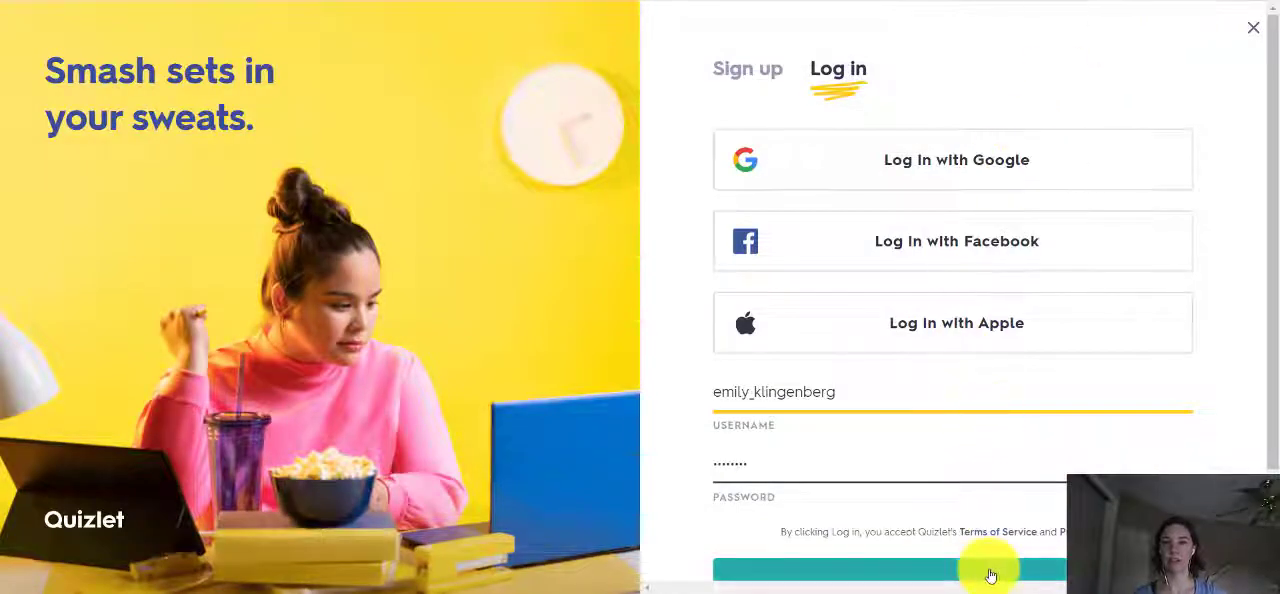
pyautogui.click(952, 568)
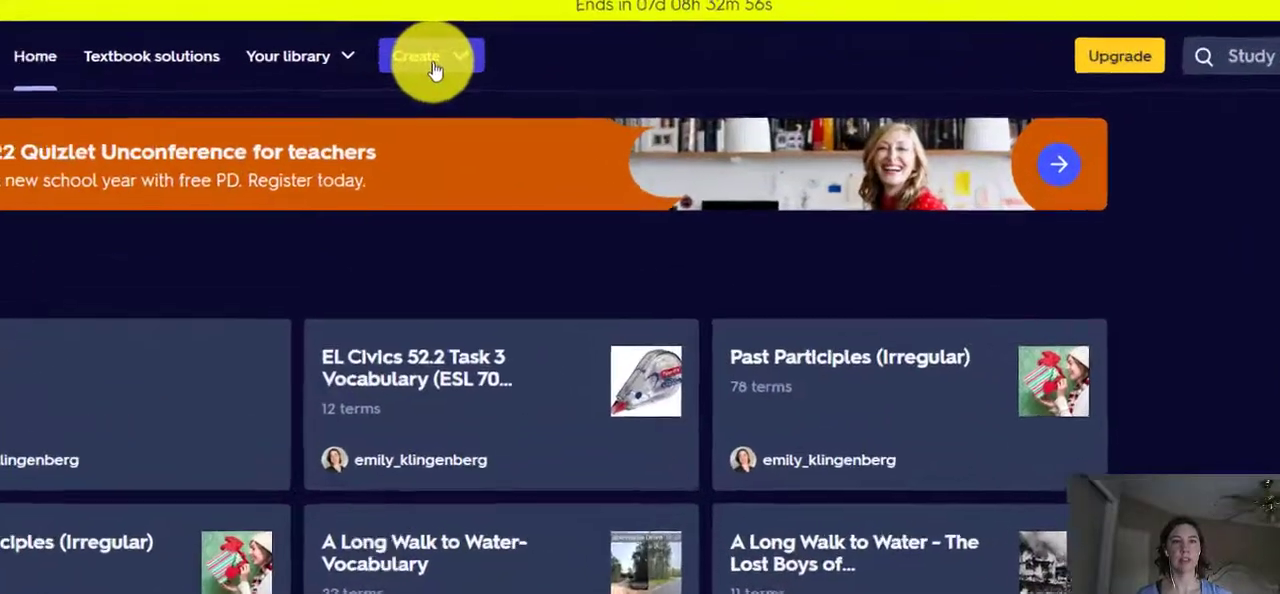
# Create a new study set titled 'Shopping Vocabulary' with description 'Words for shopping'.
pyautogui.click(432, 56)
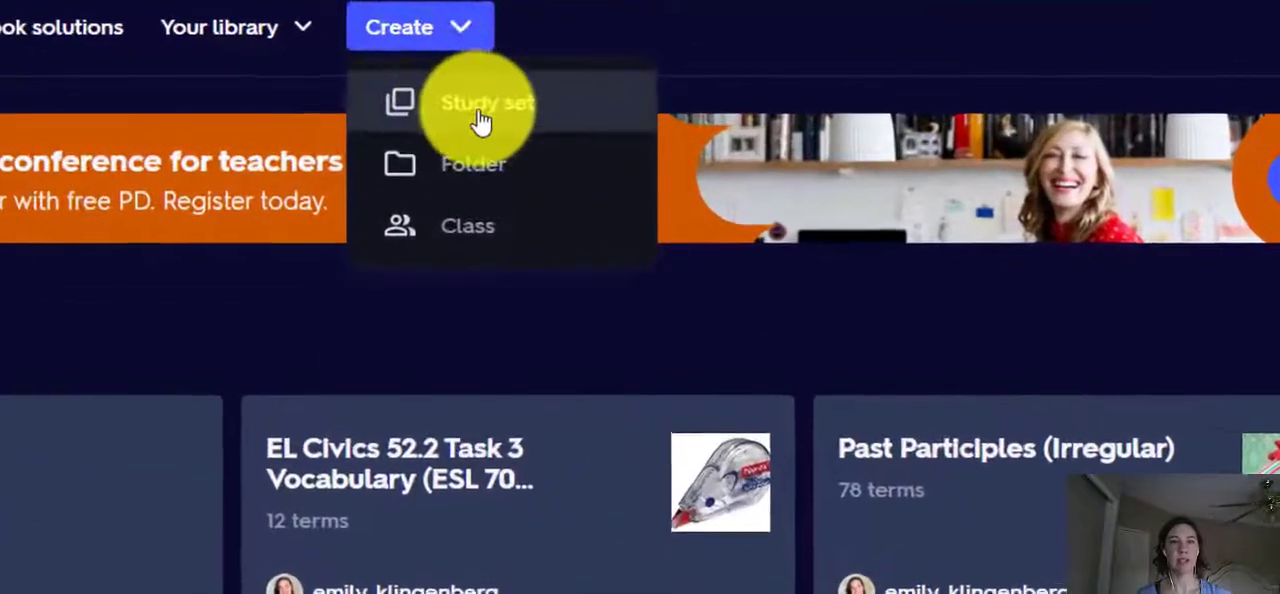
pyautogui.click(488, 102)
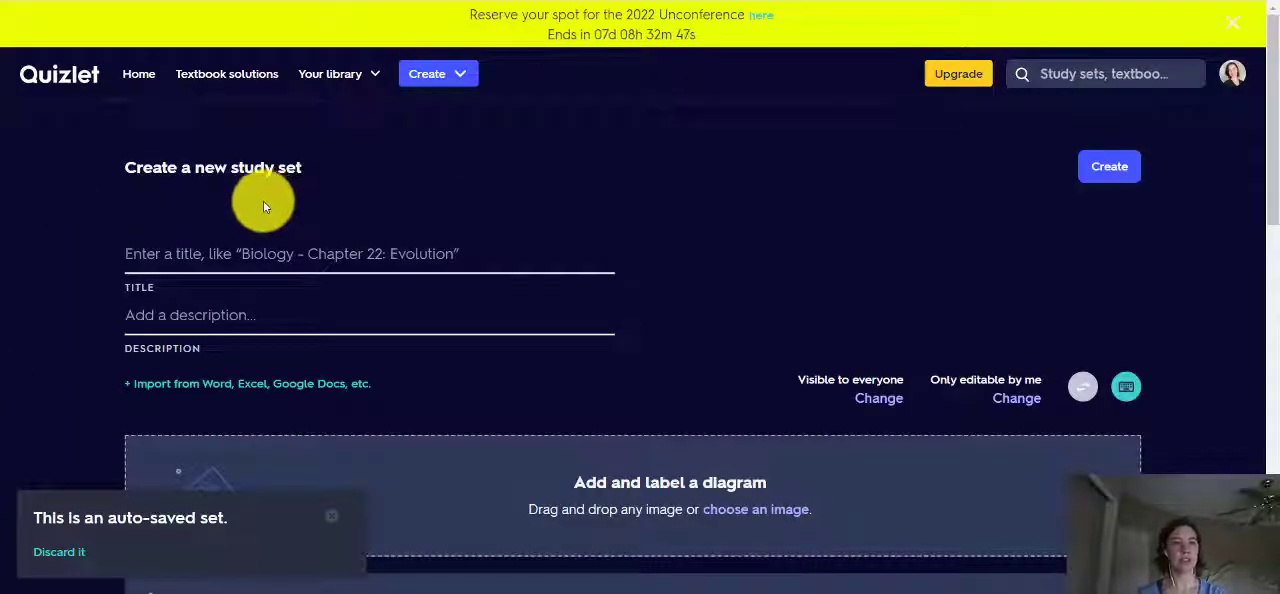
pyautogui.click(264, 252)
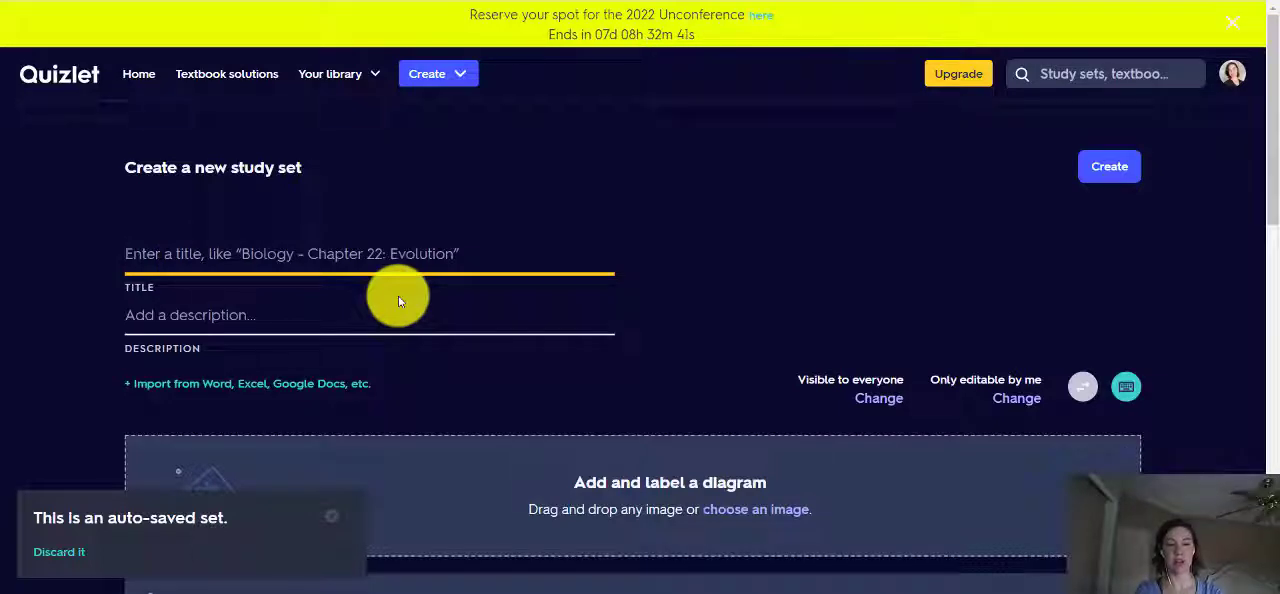
pyautogui.write('Shopping V')
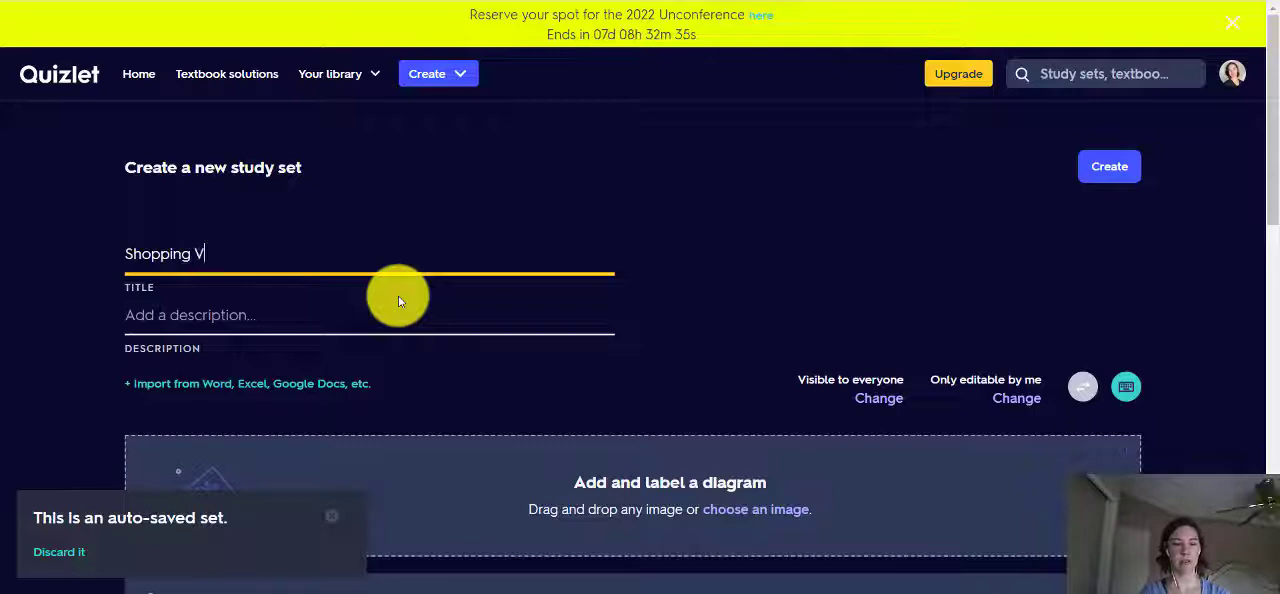
pyautogui.write('ocabulary')
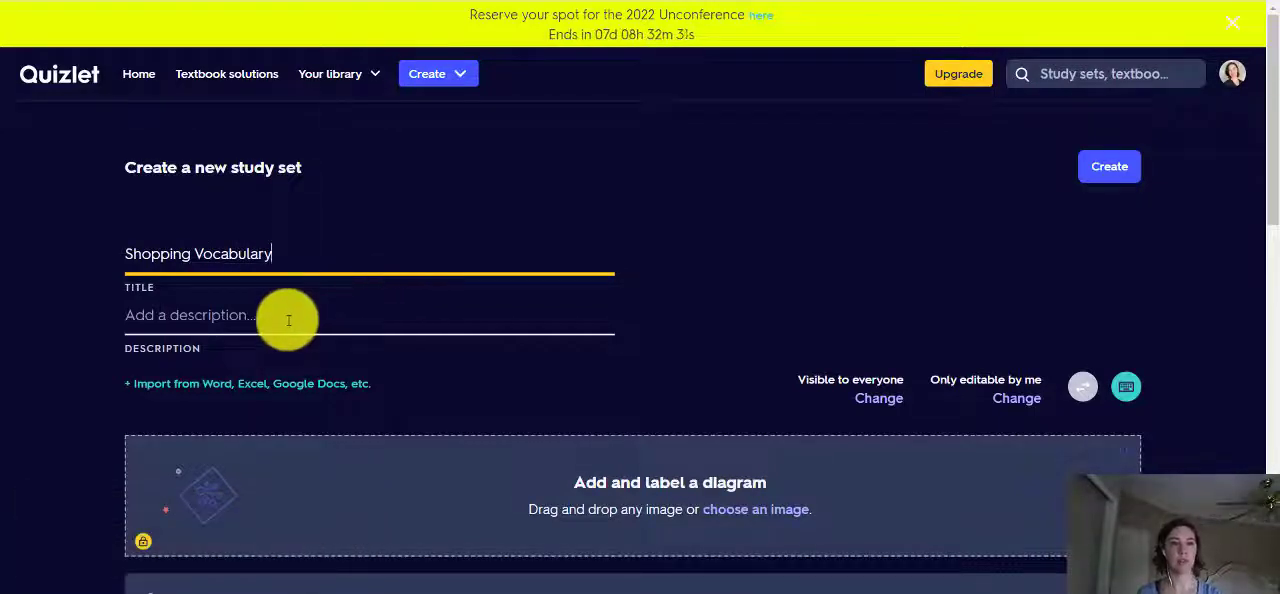
pyautogui.write('Words for shoppin')
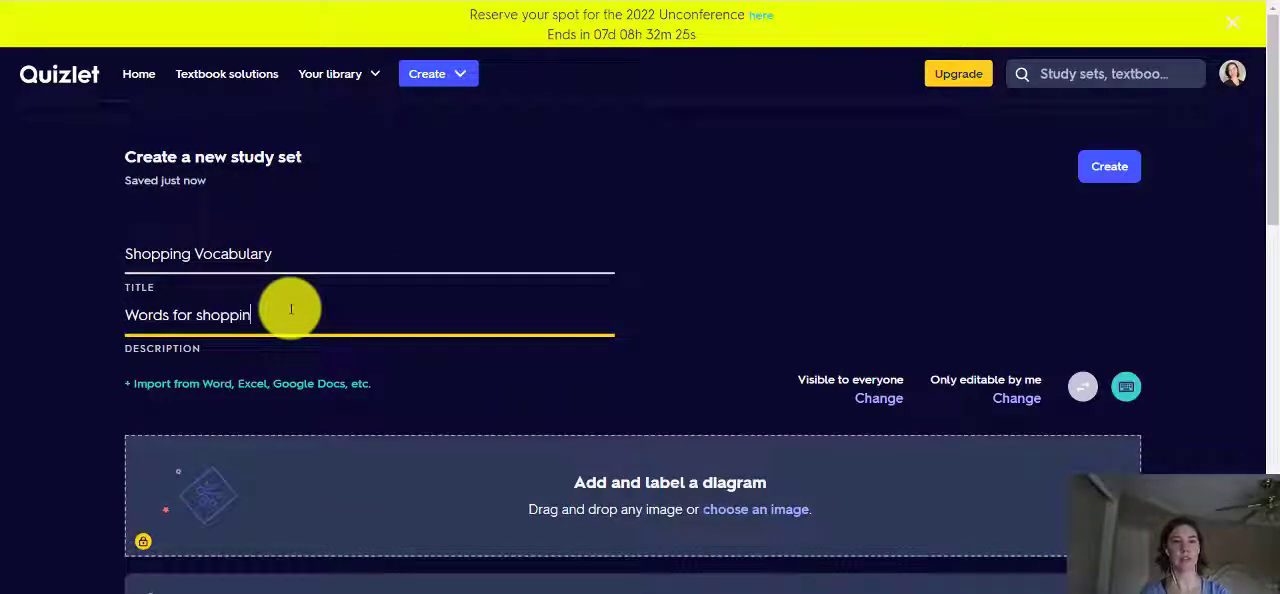
pyautogui.scroll(-3)
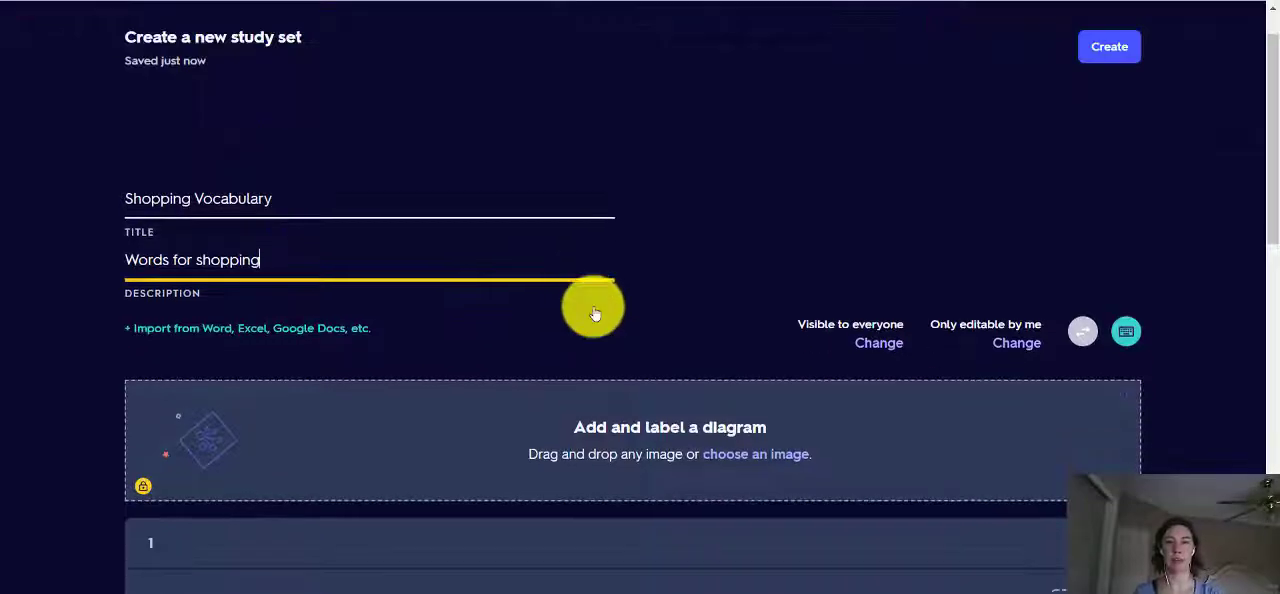
pyautogui.scroll(-3)
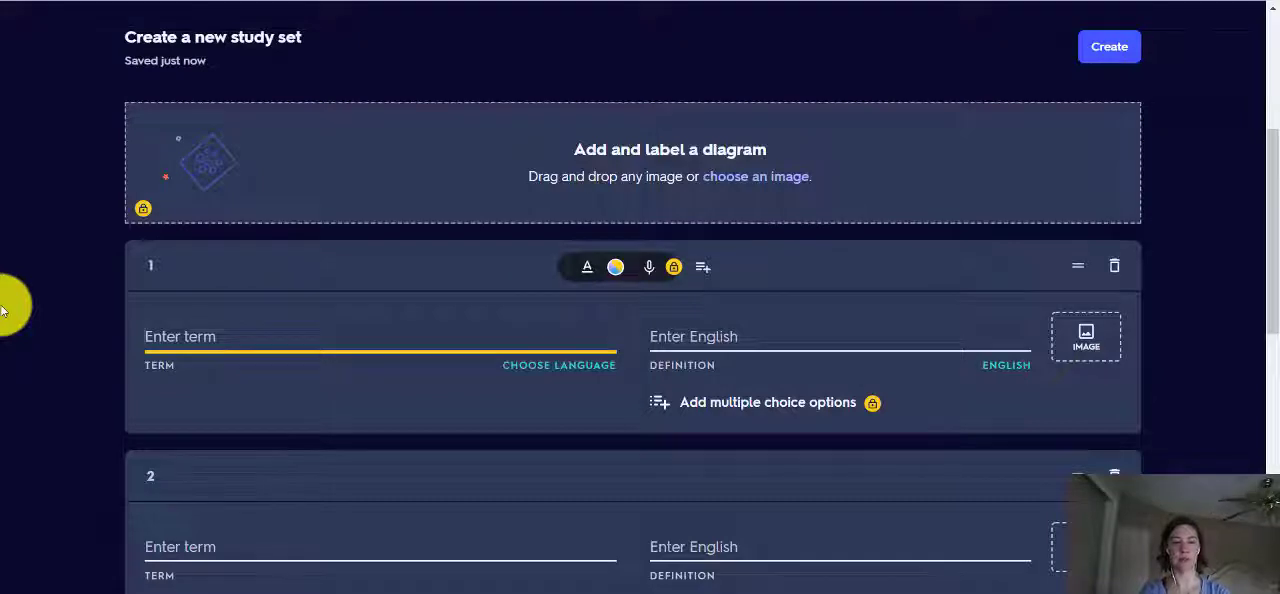
# Fill card 1 with 'purchase', the suggested definition 'to buy something', and browse its picture suggestions.
pyautogui.write('purchase')
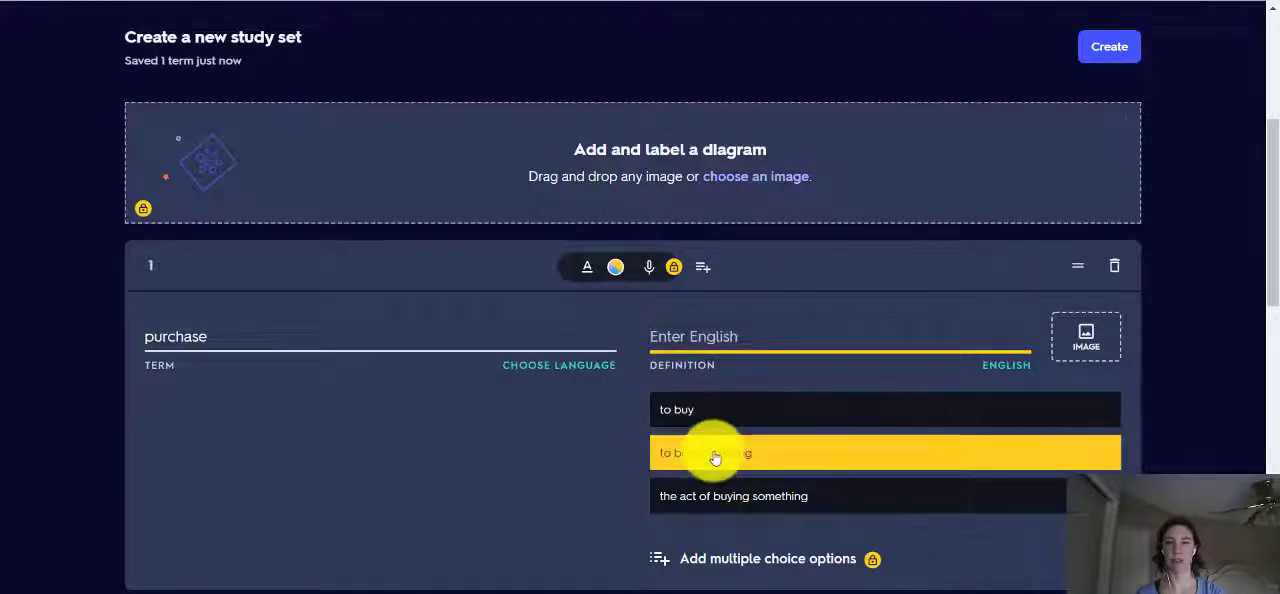
pyautogui.click(716, 452)
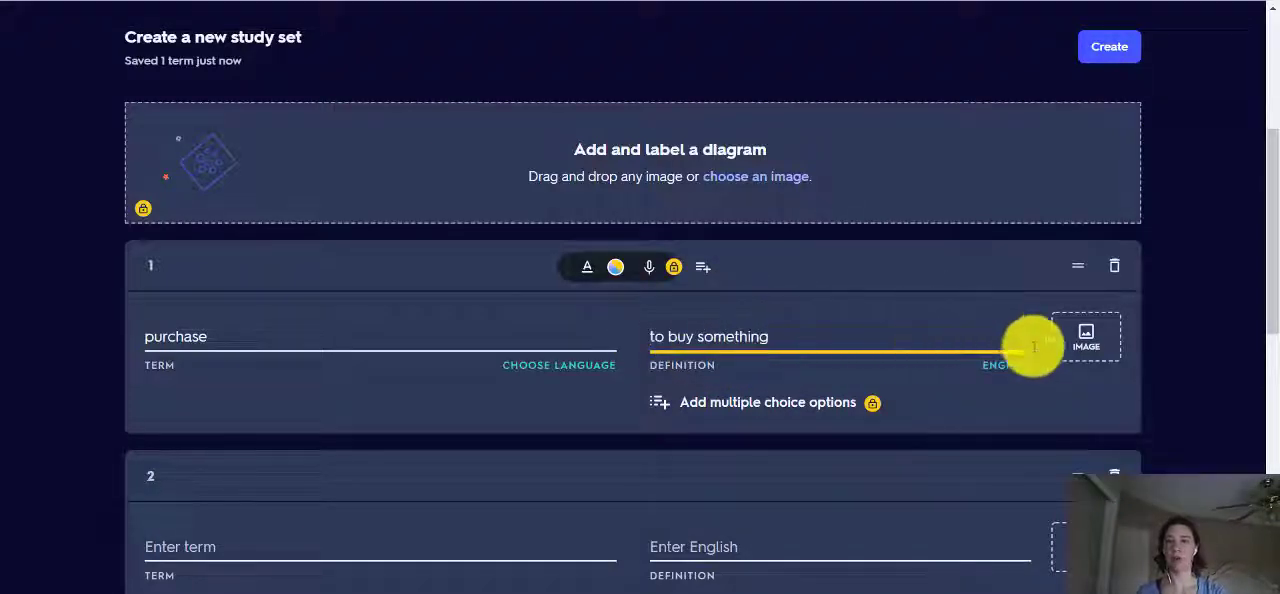
pyautogui.click(1086, 340)
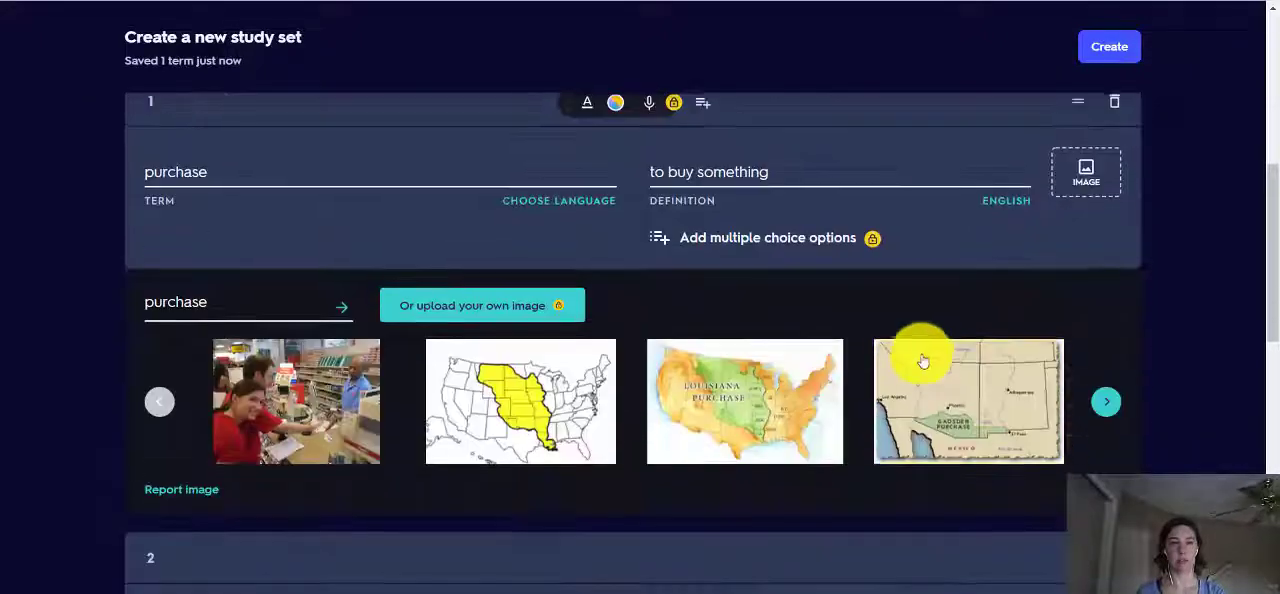
pyautogui.scroll(-3)
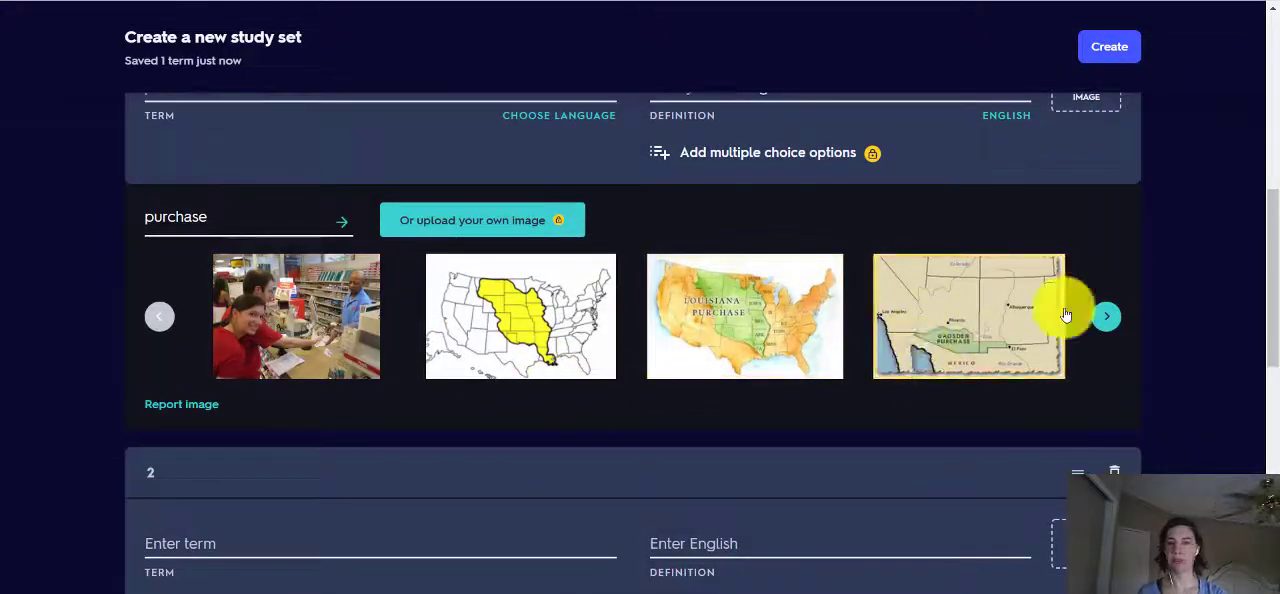
pyautogui.click(1106, 316)
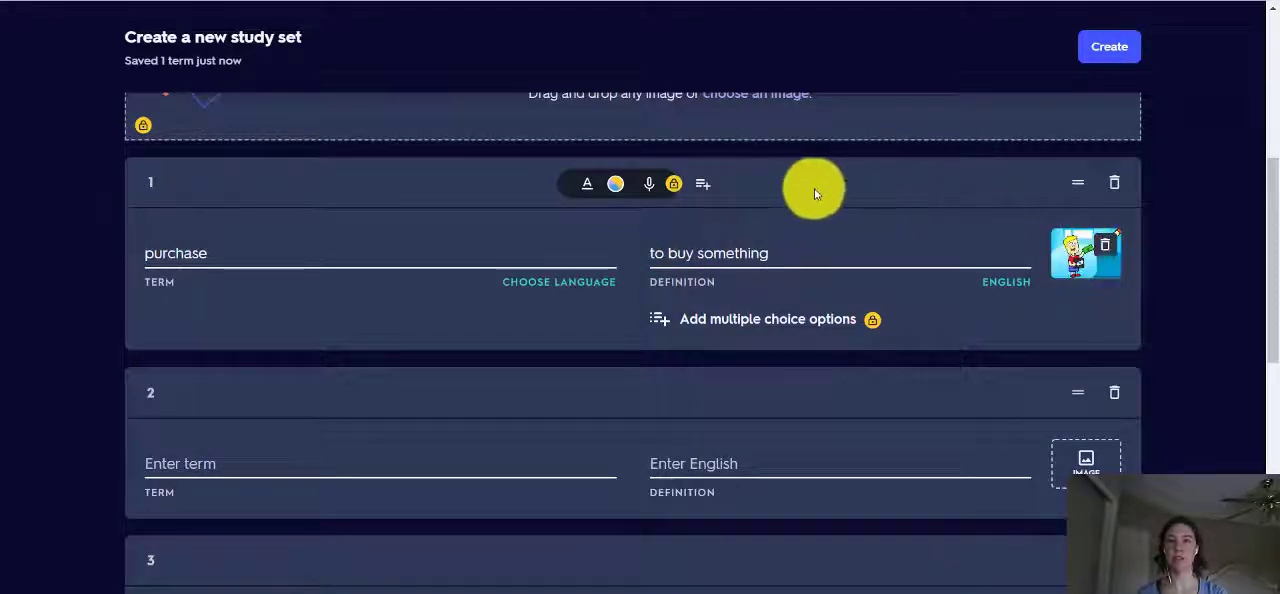
pyautogui.moveTo(744, 244)
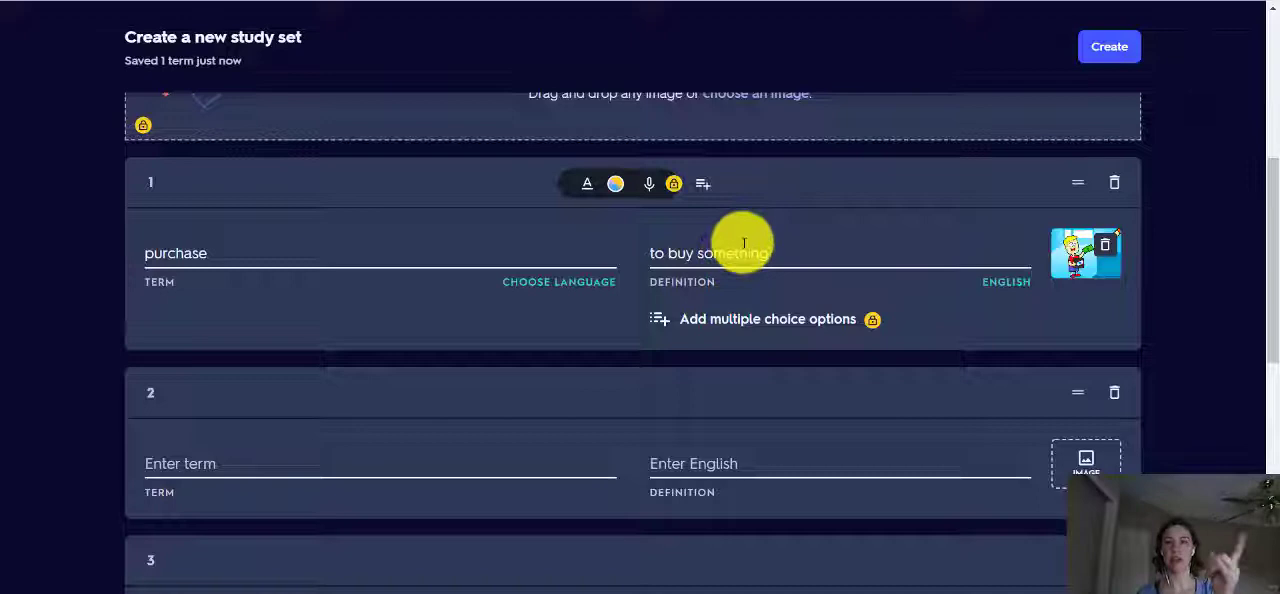
pyautogui.moveTo(390, 464)
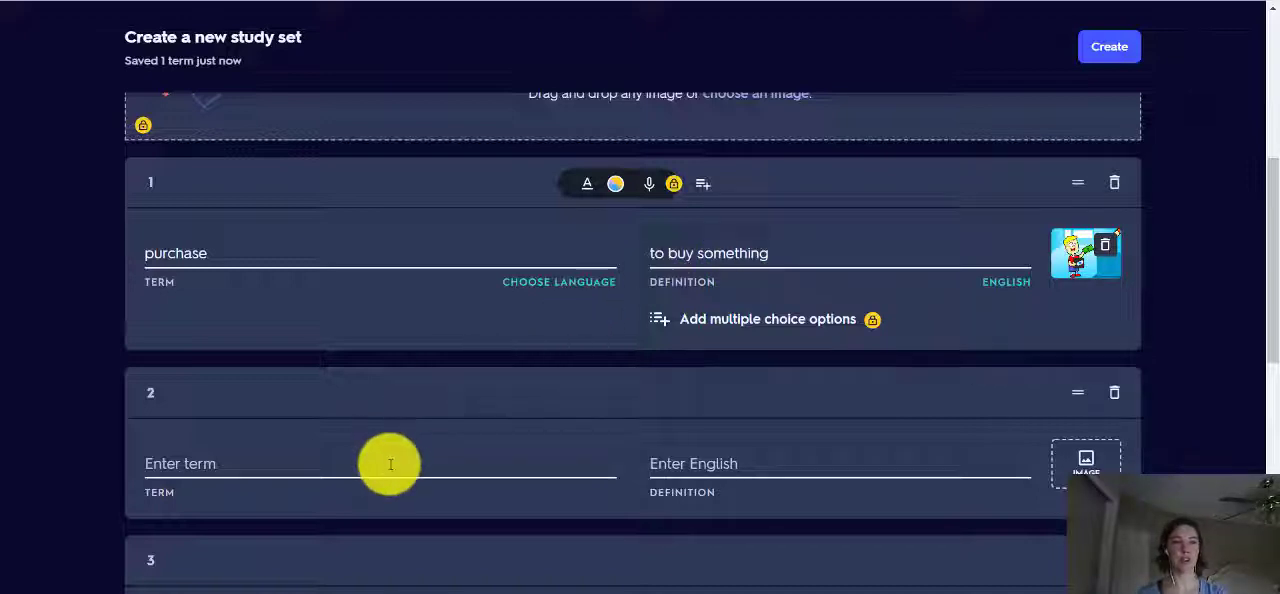
# Fill card 2 with 'expensive', defined 'costing a lot of money', and the sunglasses price-tag picture.
pyautogui.write('expensive')
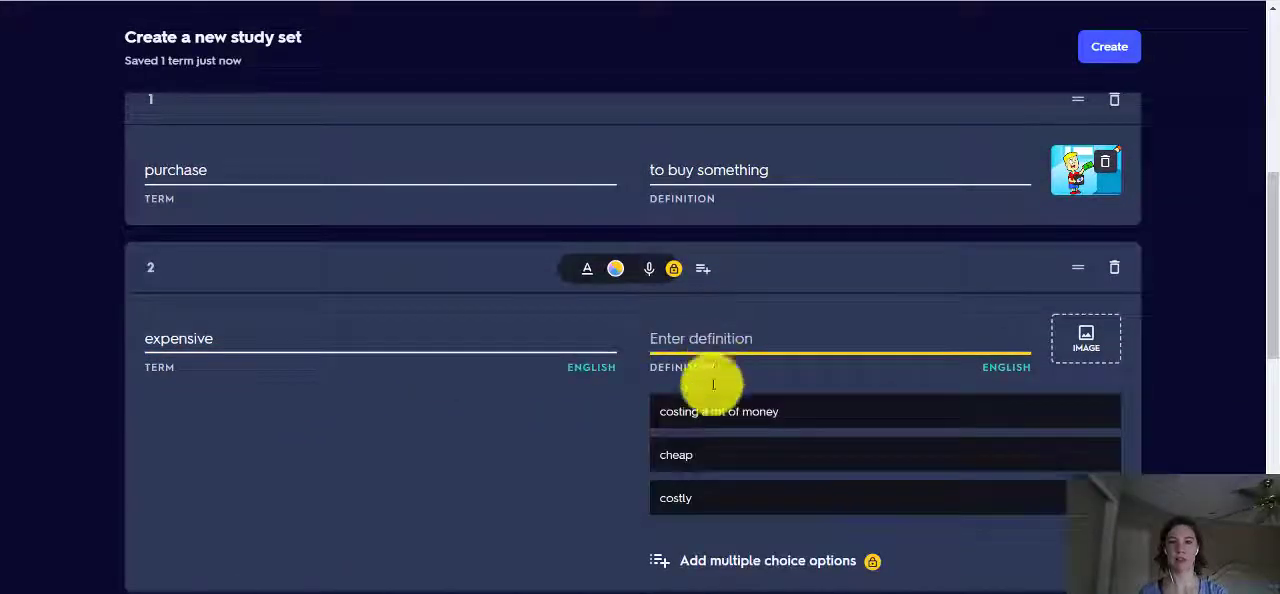
pyautogui.click(720, 412)
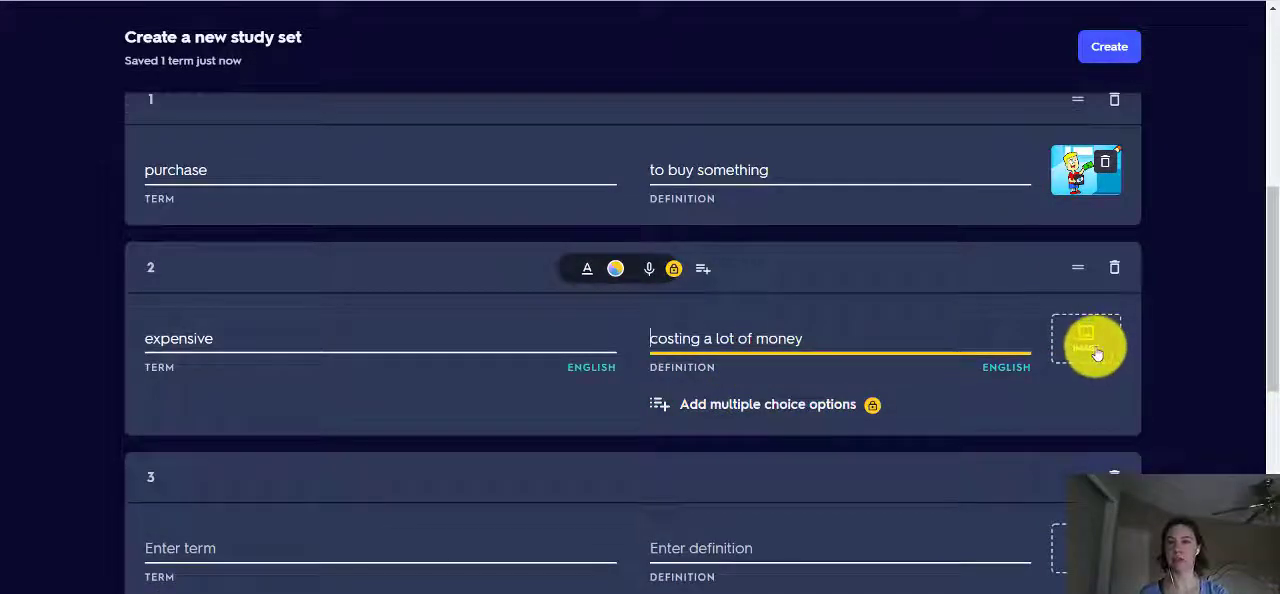
pyautogui.click(1086, 340)
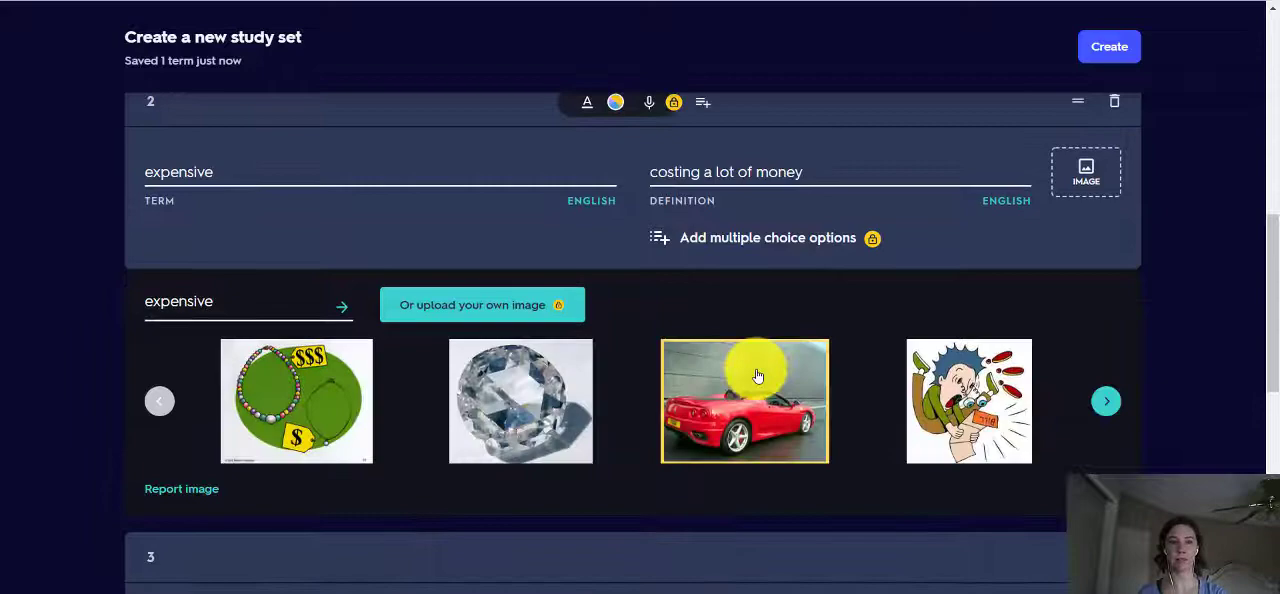
pyautogui.click(1106, 400)
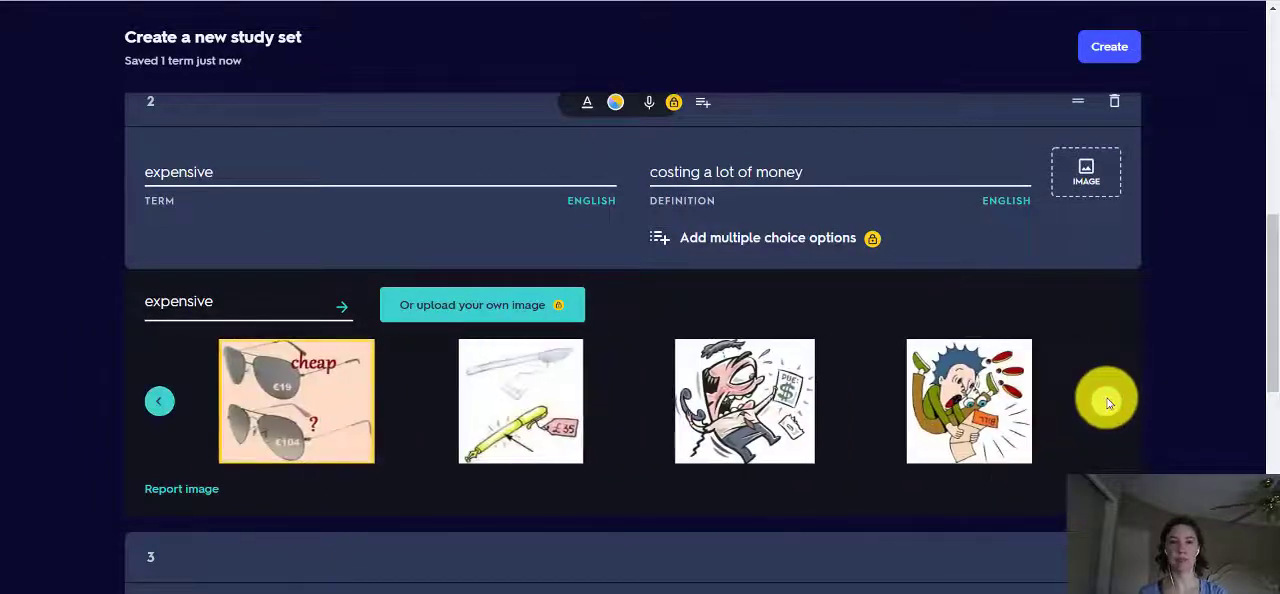
pyautogui.click(296, 400)
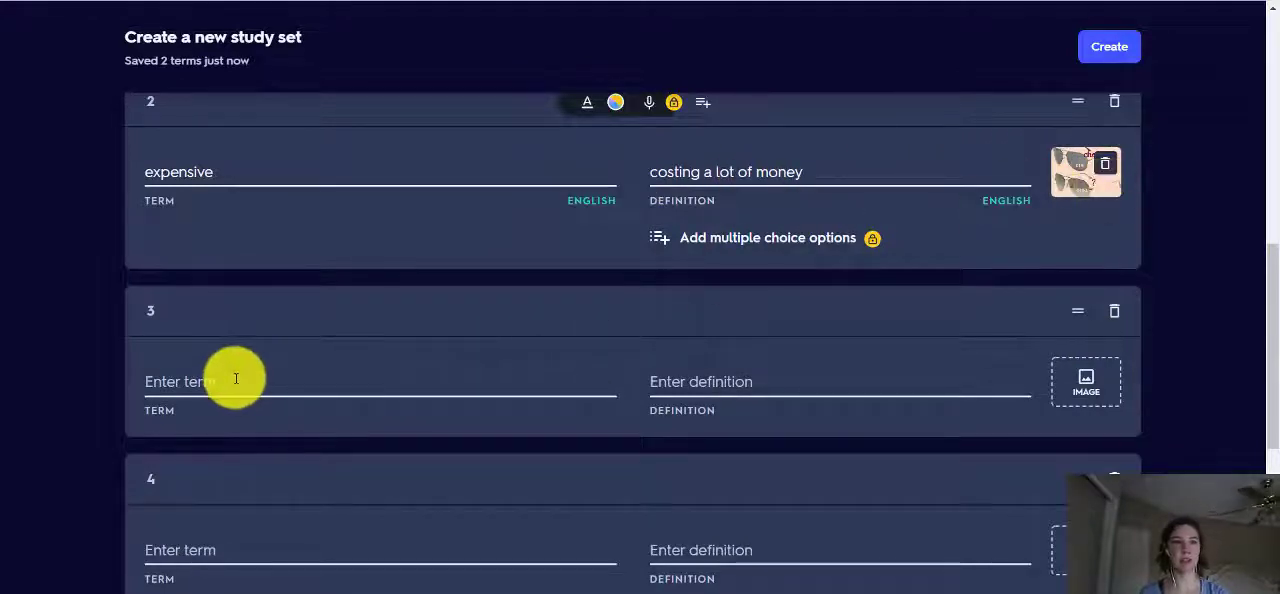
# Fill card 3 with 'receipt', its paper-showing-payment definition, and the first receipt photo.
pyautogui.write('receipt')
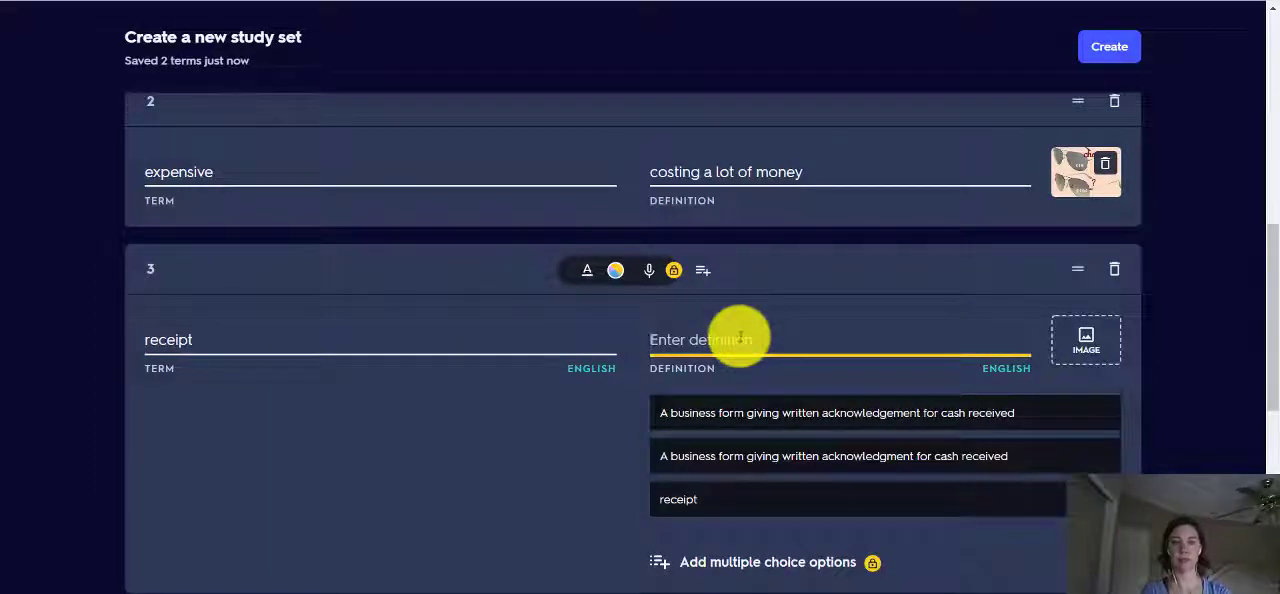
pyautogui.write('a piece of paper that shows that goods or services have been paid for')
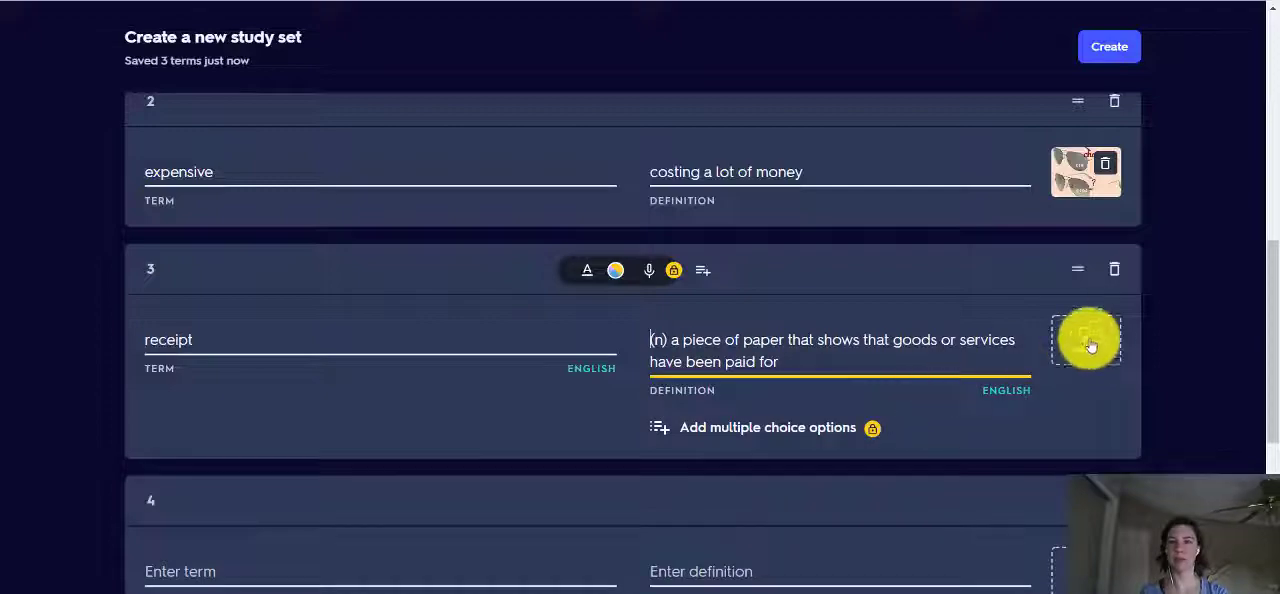
pyautogui.click(1086, 170)
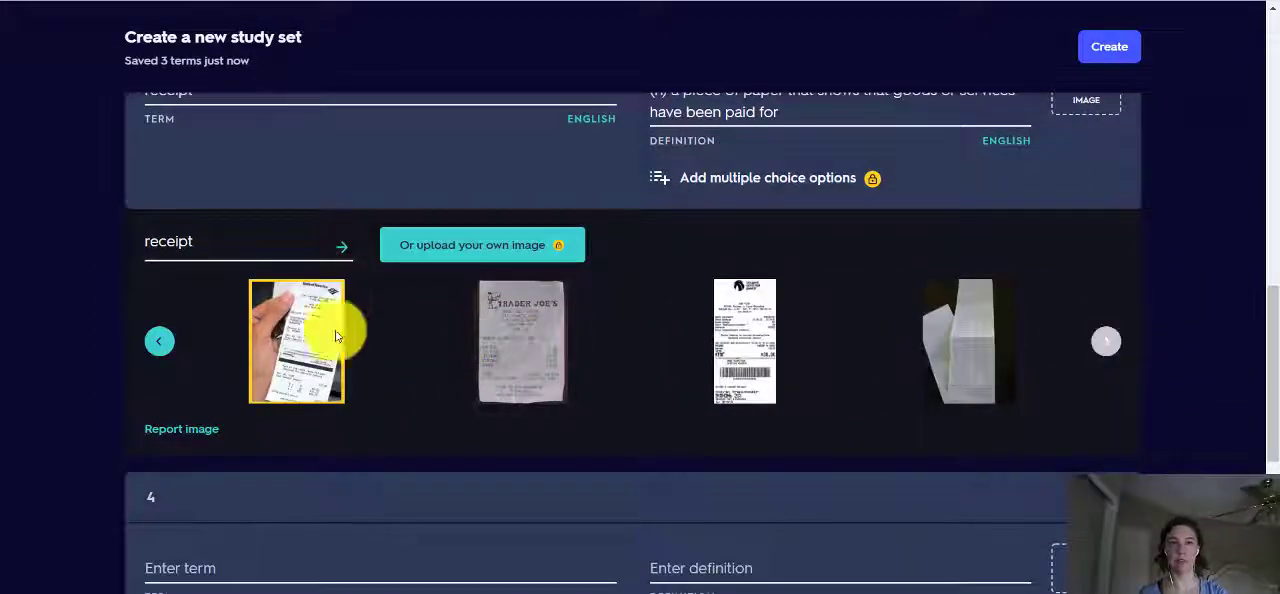
pyautogui.click(520, 340)
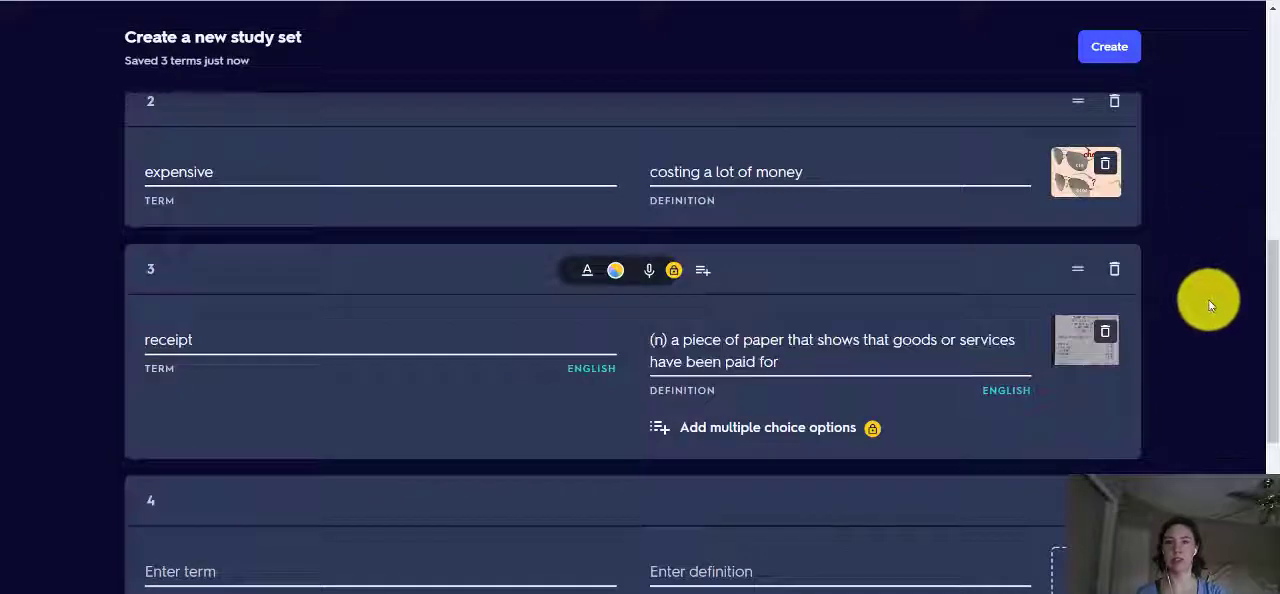
pyautogui.scroll(-3)
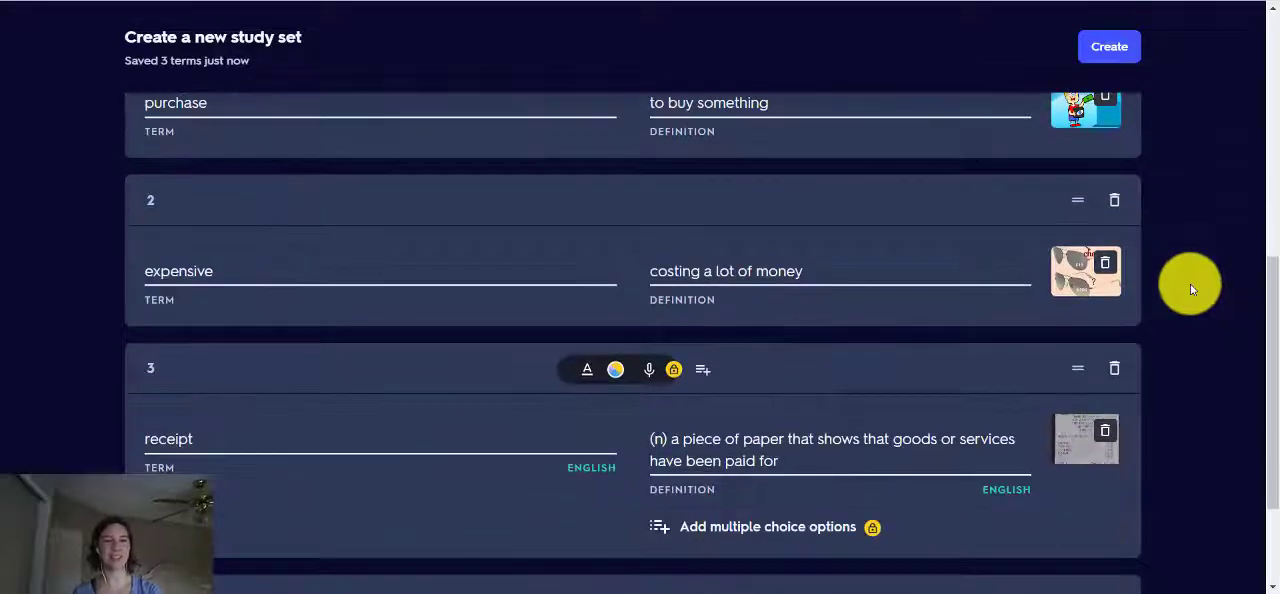
pyautogui.scroll(-3)
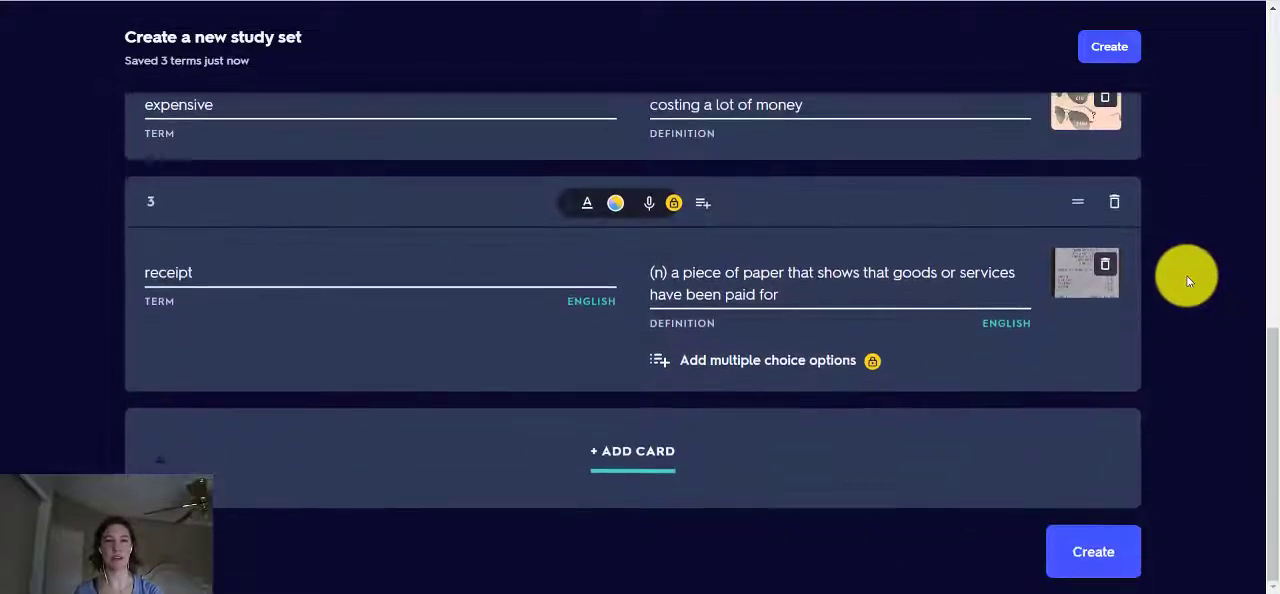
pyautogui.moveTo(1184, 520)
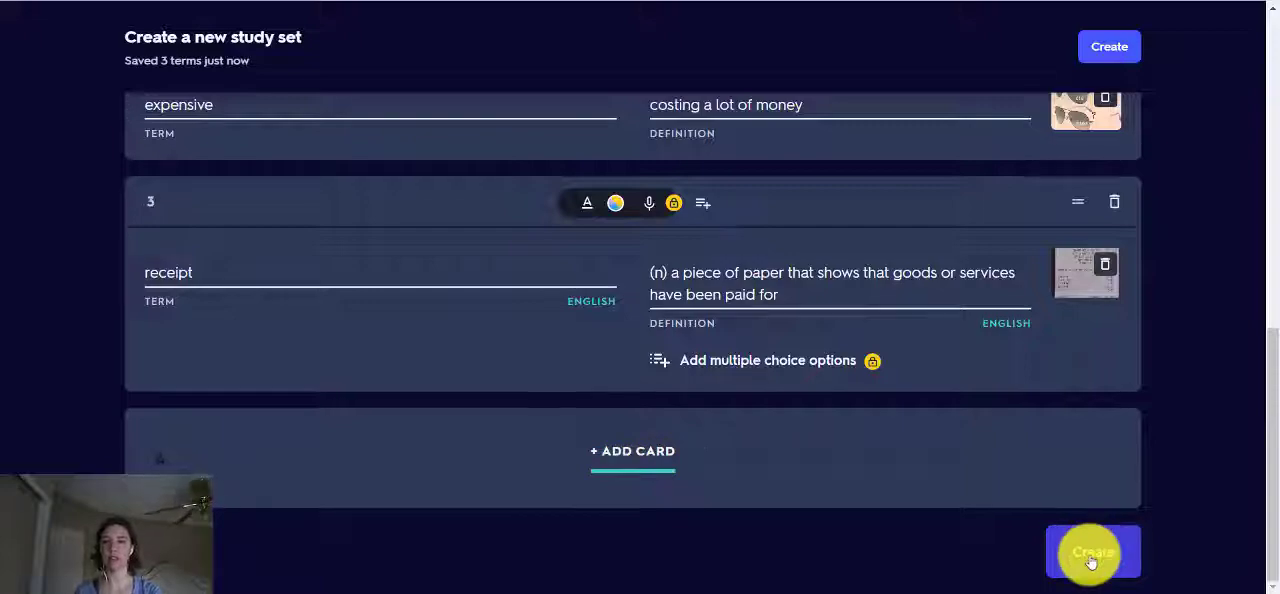
# Create the finished set, dismiss the share prompt, and advance to the second flashcard.
pyautogui.click(1092, 552)
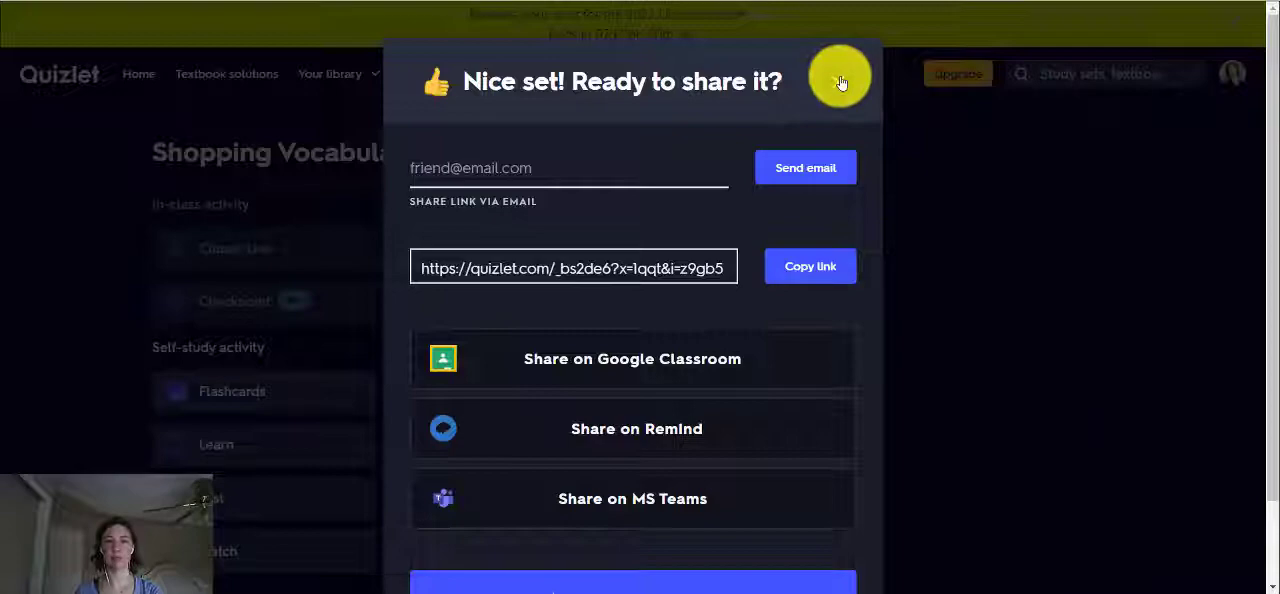
pyautogui.click(840, 76)
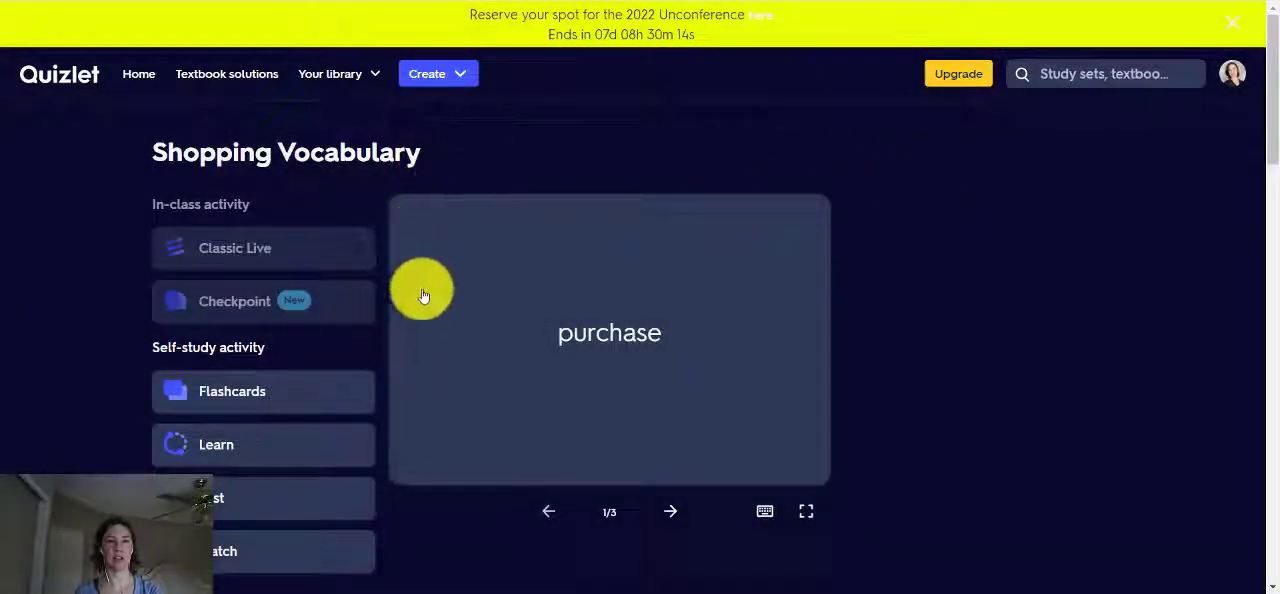
pyautogui.moveTo(696, 260)
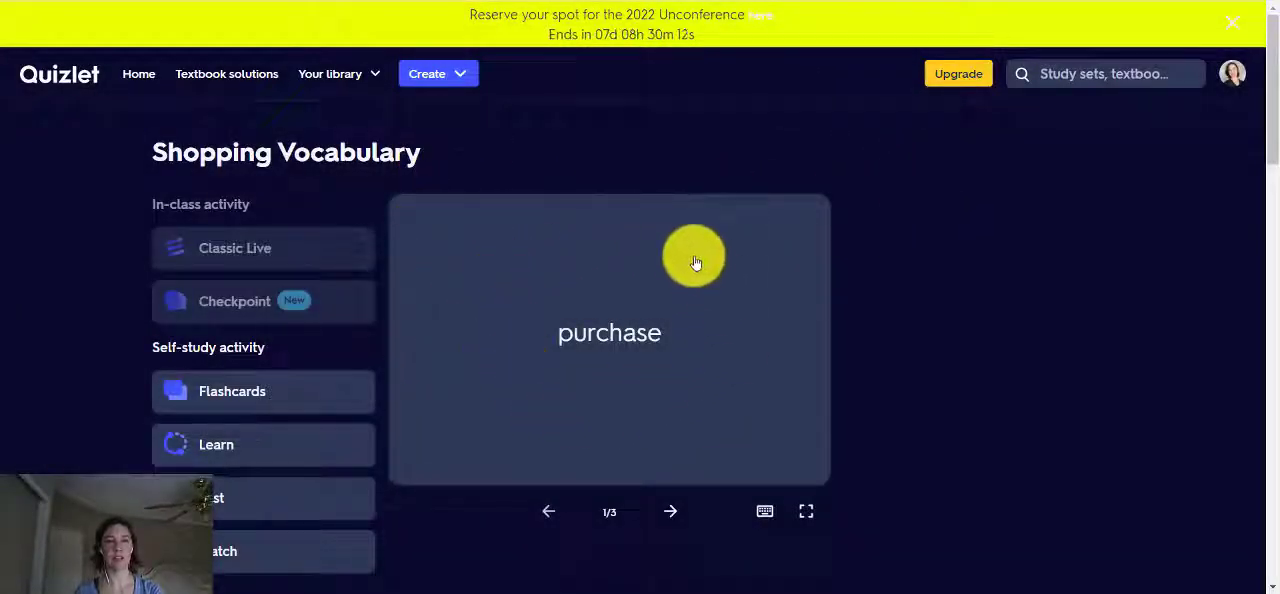
pyautogui.moveTo(990, 318)
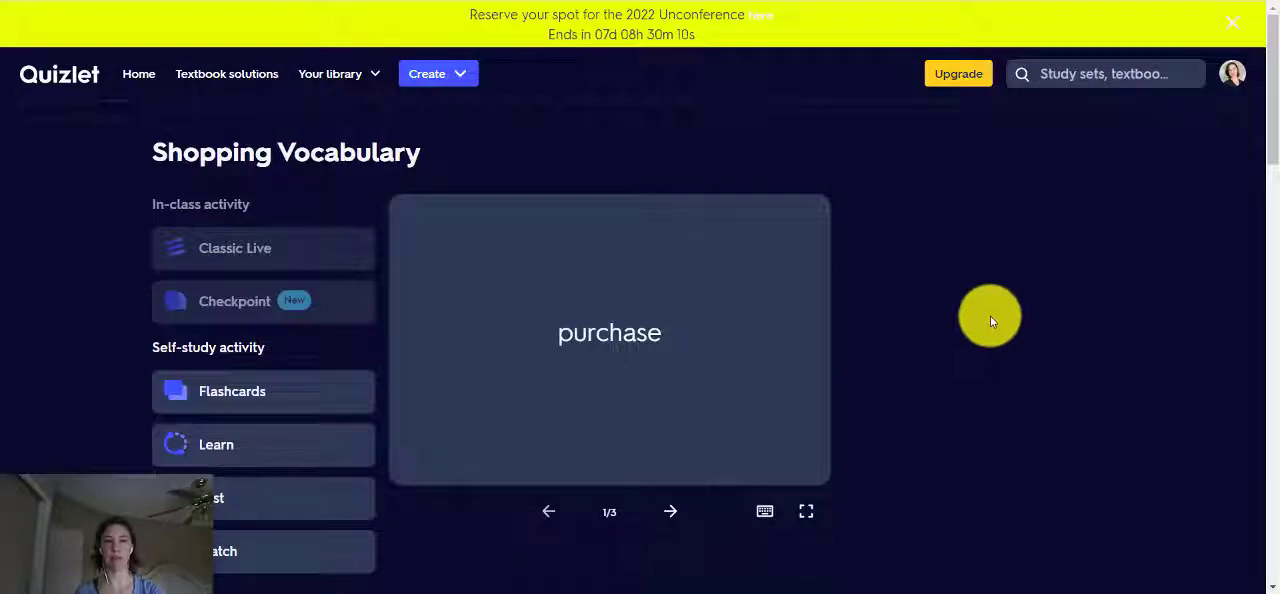
pyautogui.moveTo(744, 368)
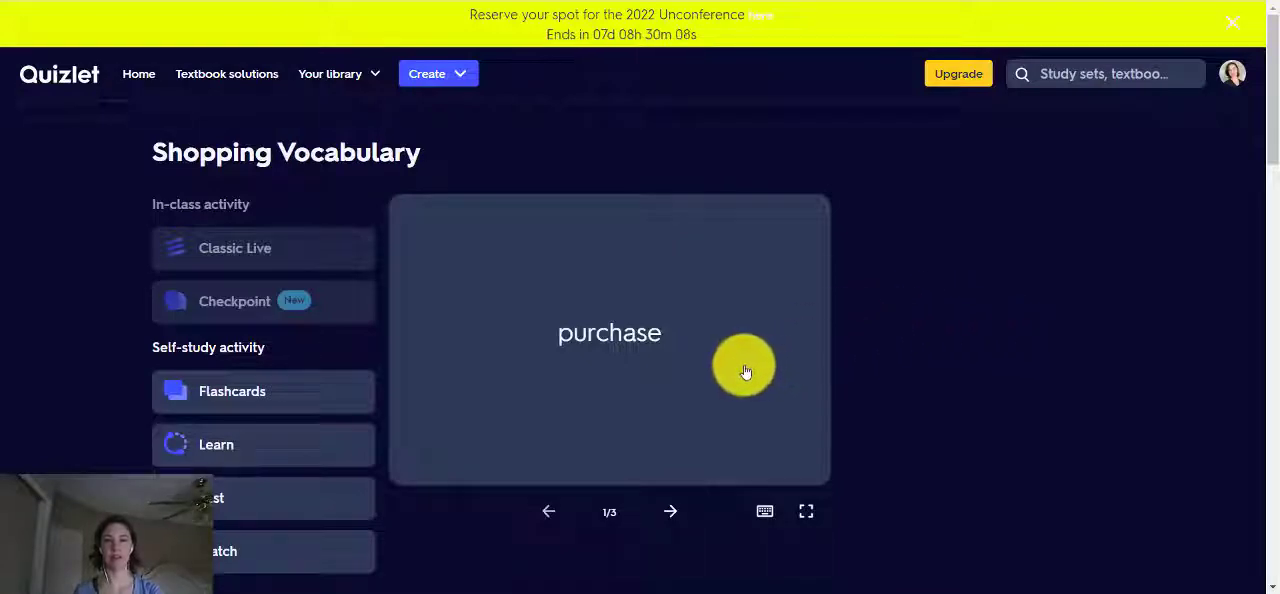
pyautogui.moveTo(658, 324)
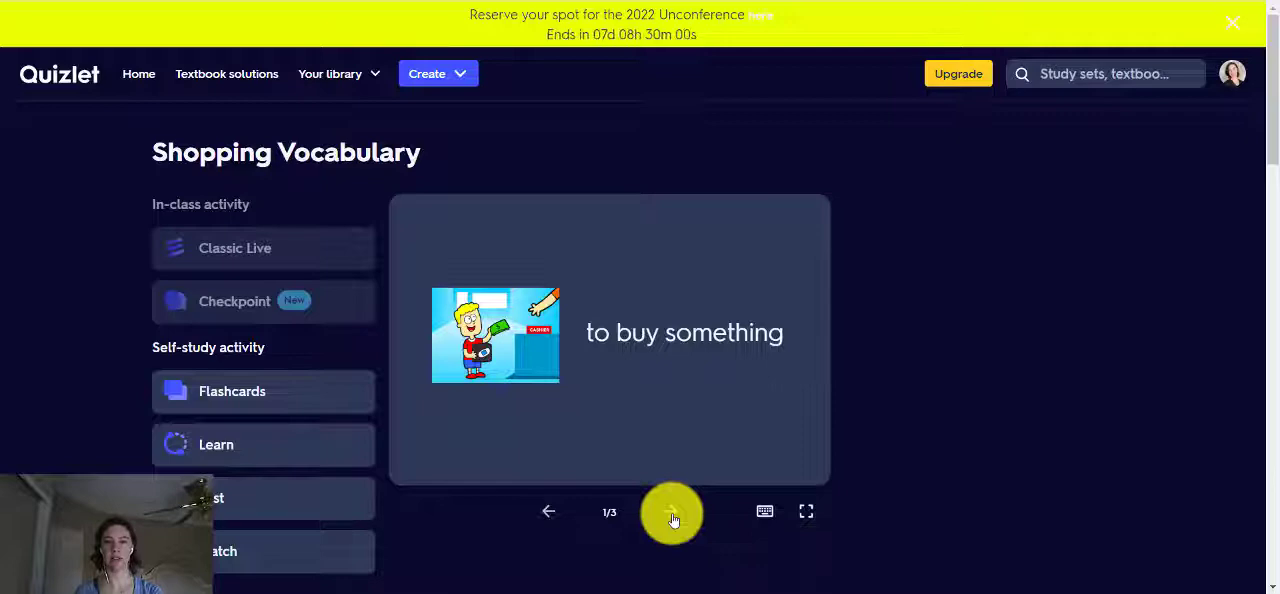
pyautogui.click(672, 512)
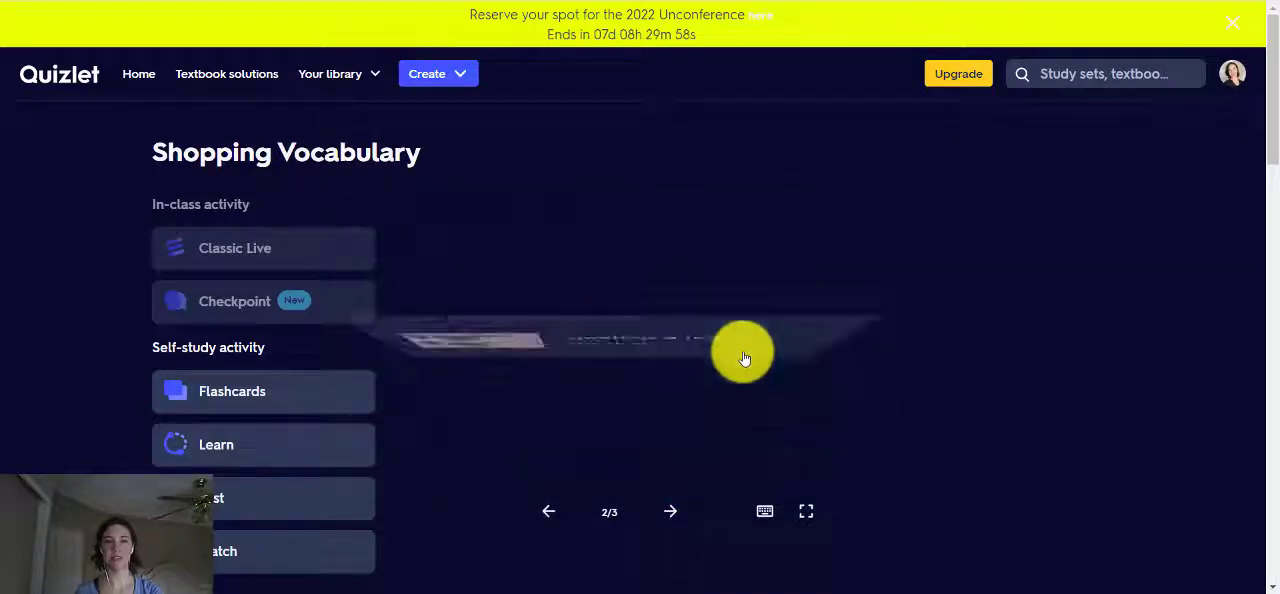